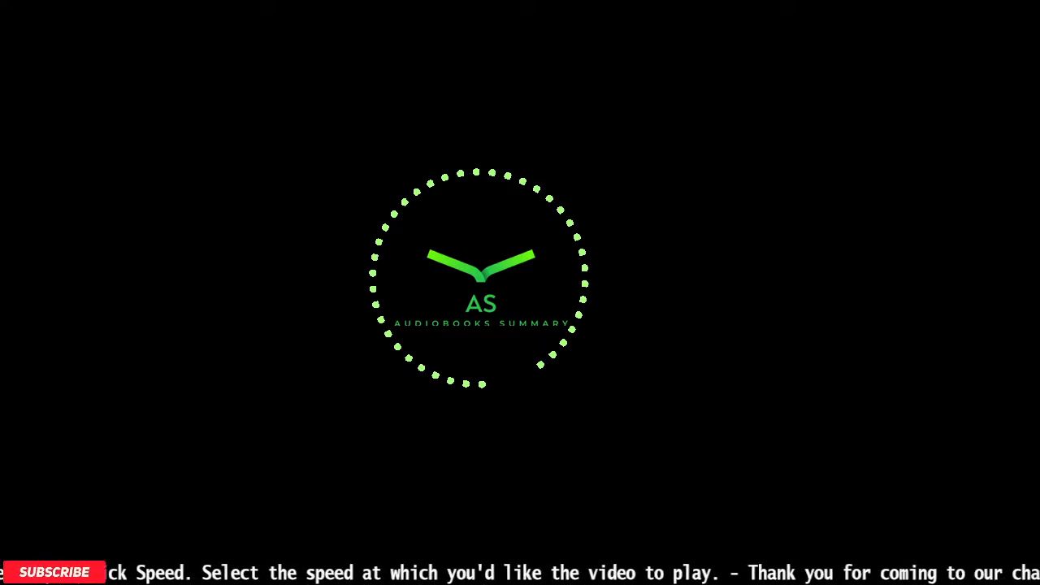
left_click(54, 572)
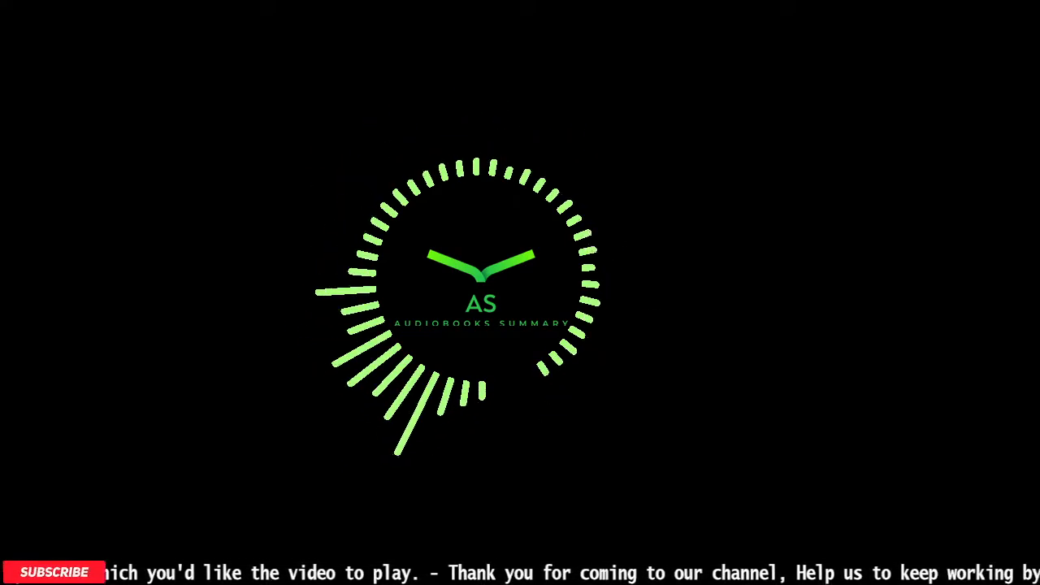
left_click(54, 572)
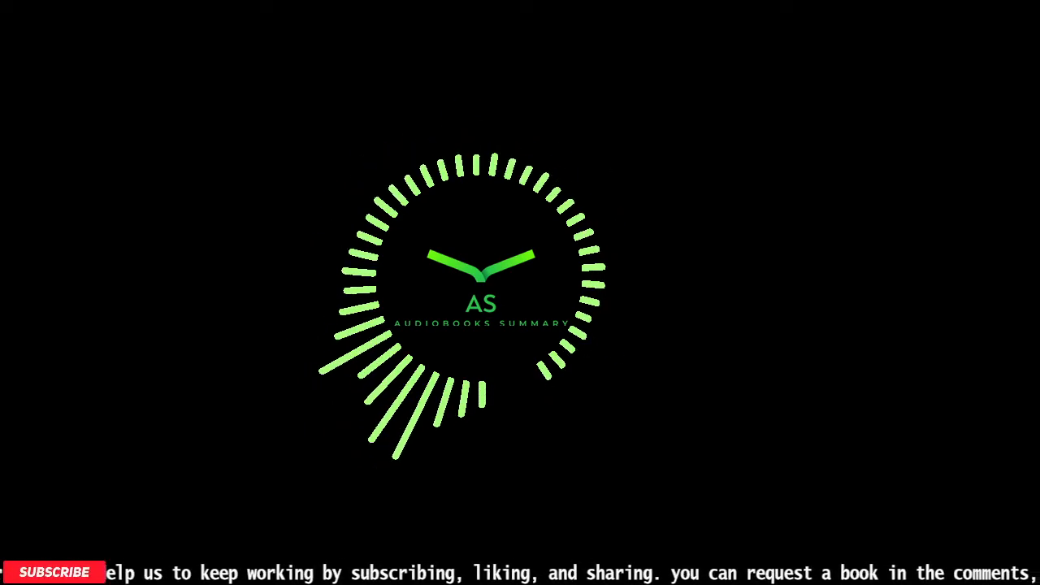
left_click(49, 572)
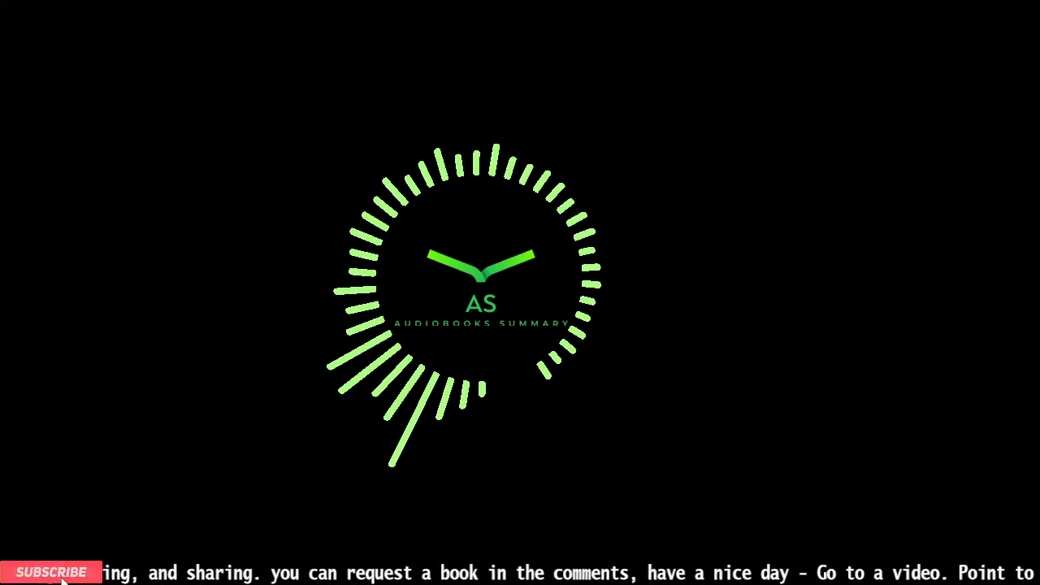
left_click(50, 572)
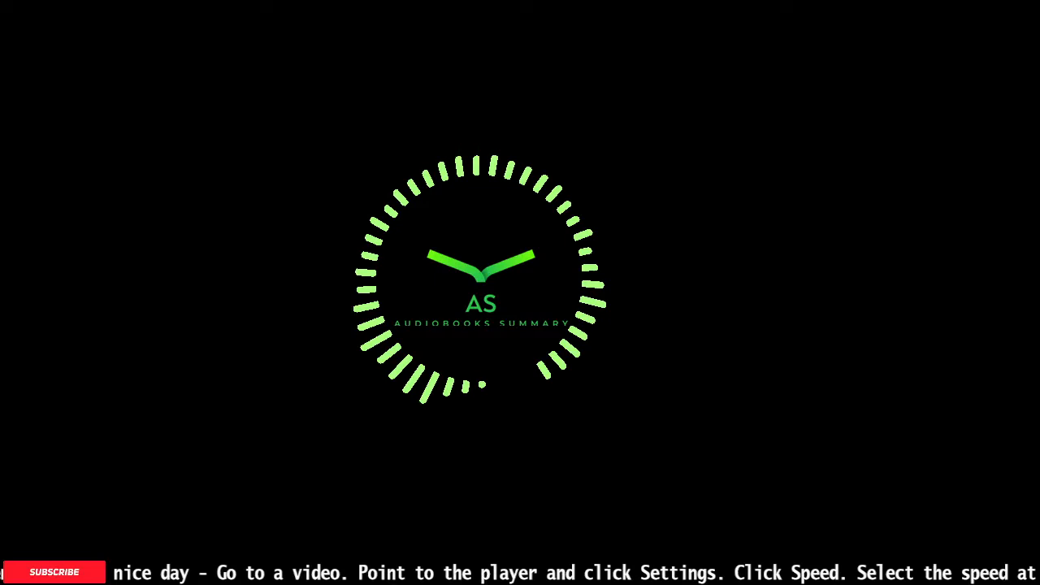
left_click(54, 572)
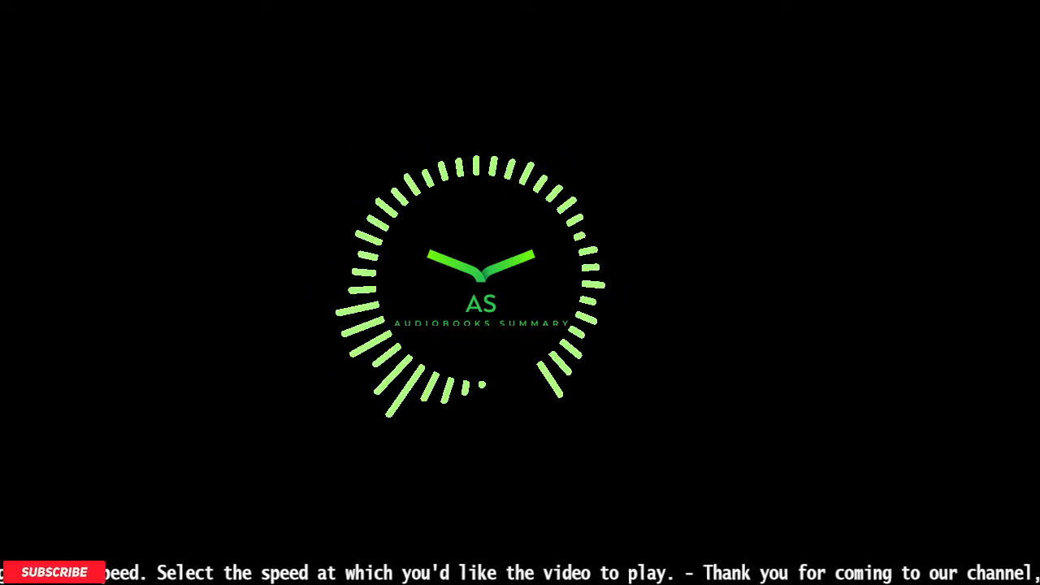
left_click(55, 572)
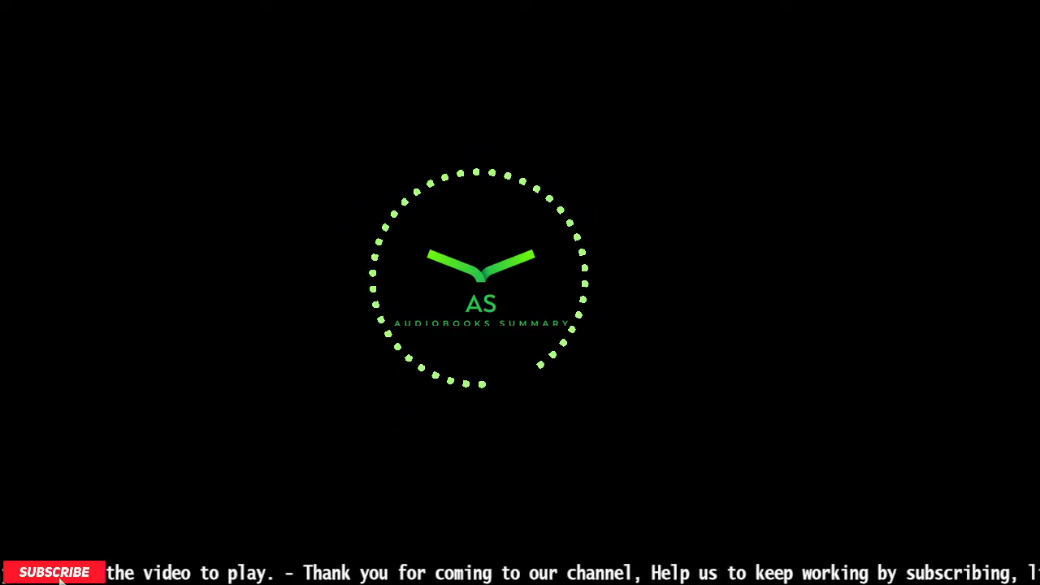
left_click(54, 572)
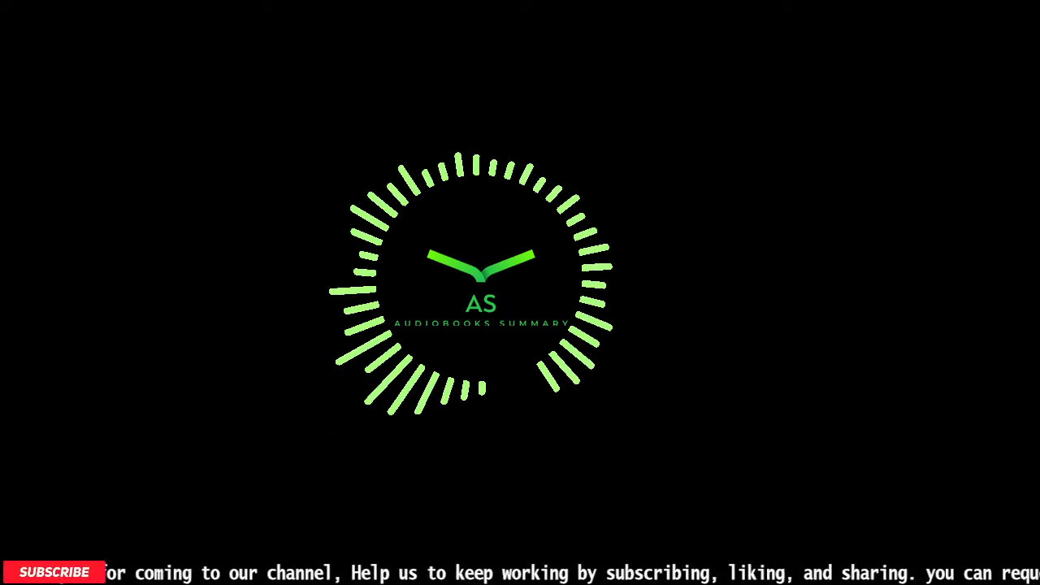
left_click(55, 572)
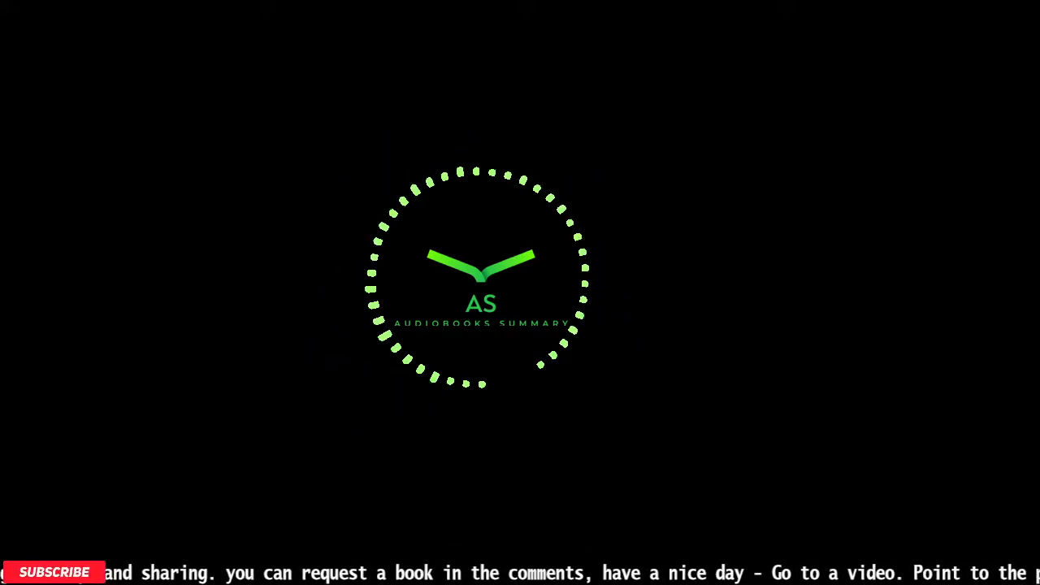
left_click(55, 572)
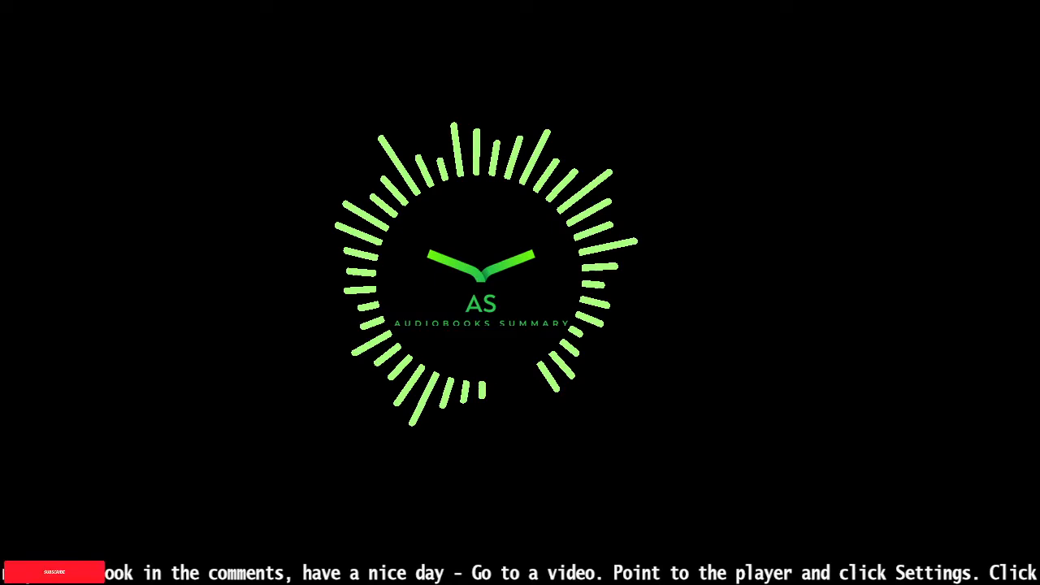
left_click(53, 572)
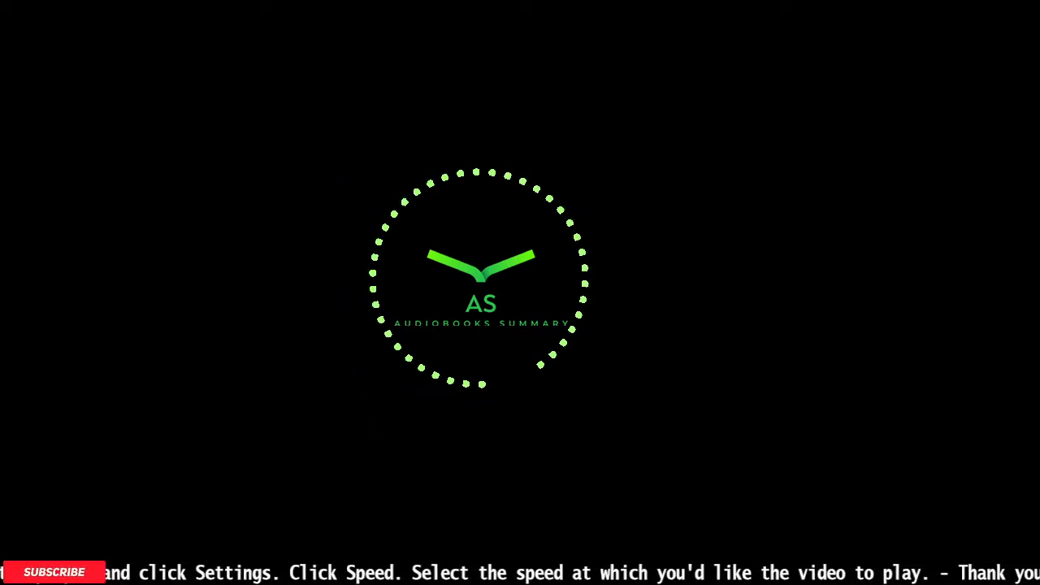
left_click(52, 572)
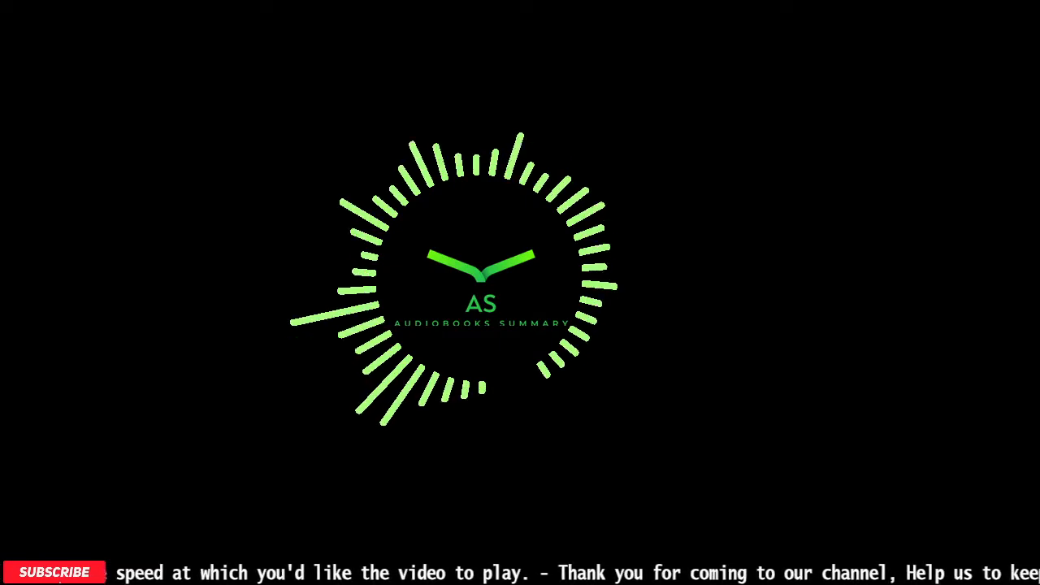
left_click(55, 572)
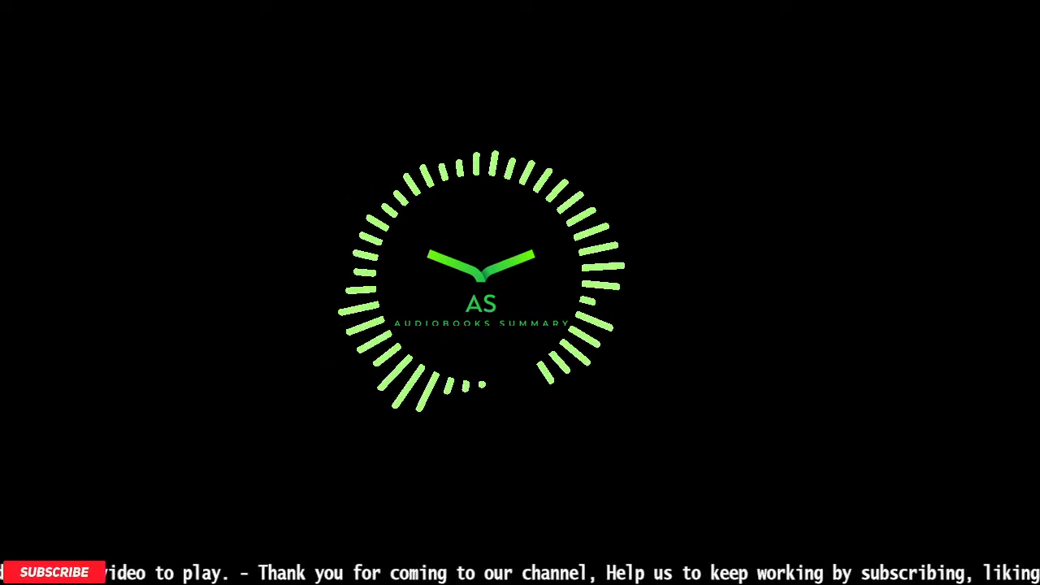
left_click(53, 572)
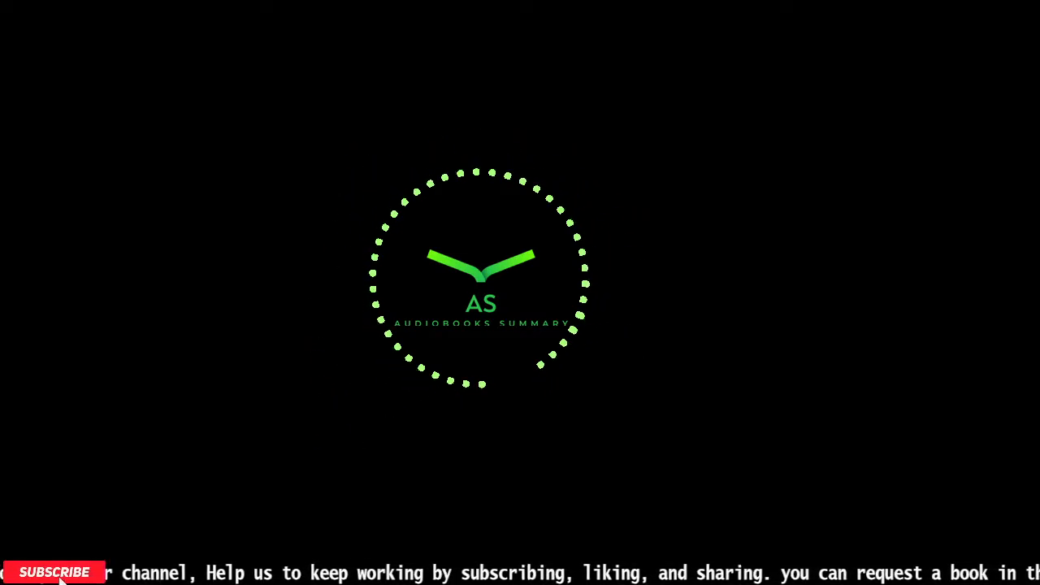
left_click(55, 572)
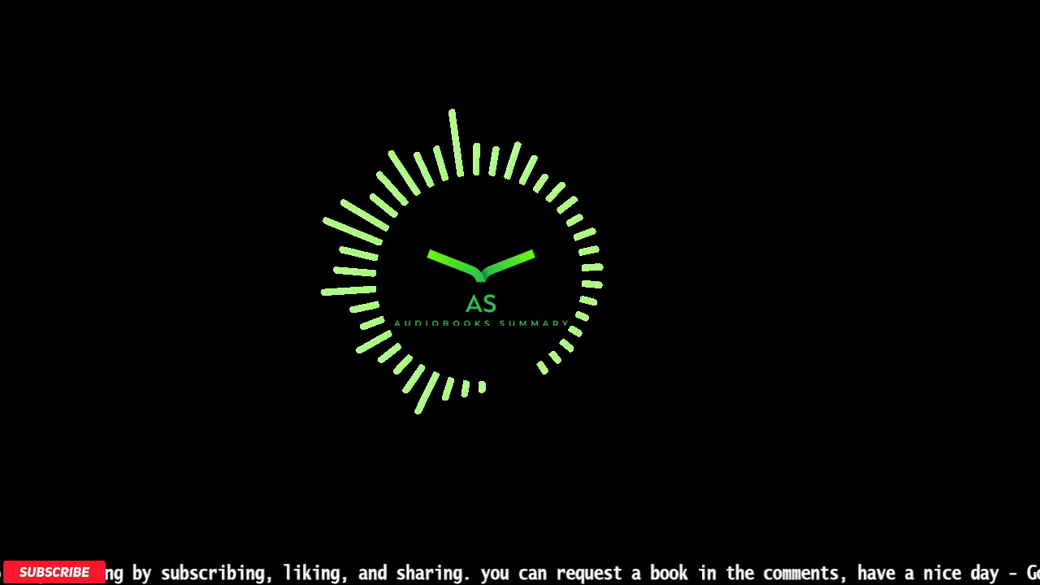
left_click(54, 573)
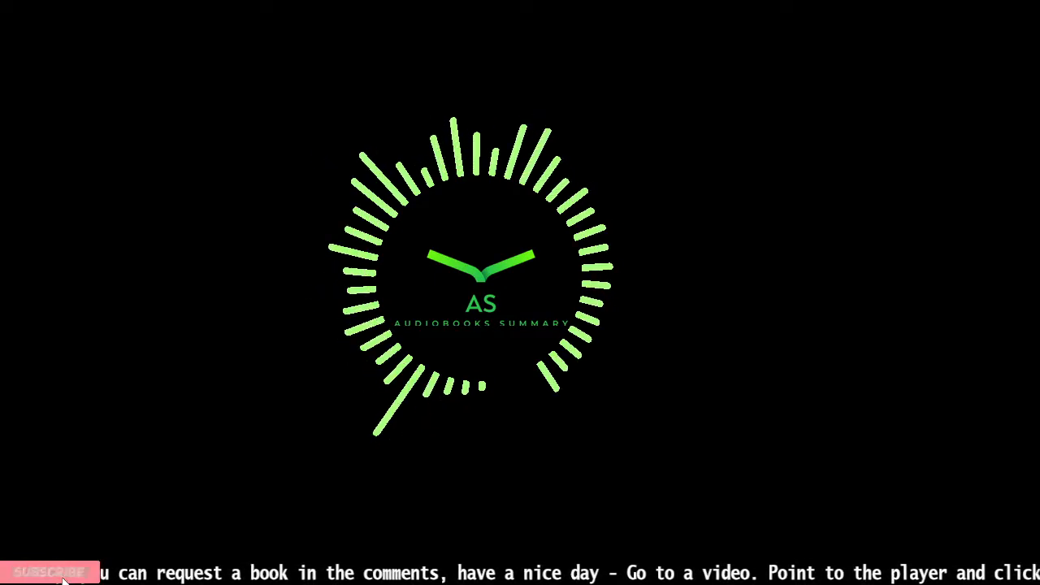
left_click(45, 572)
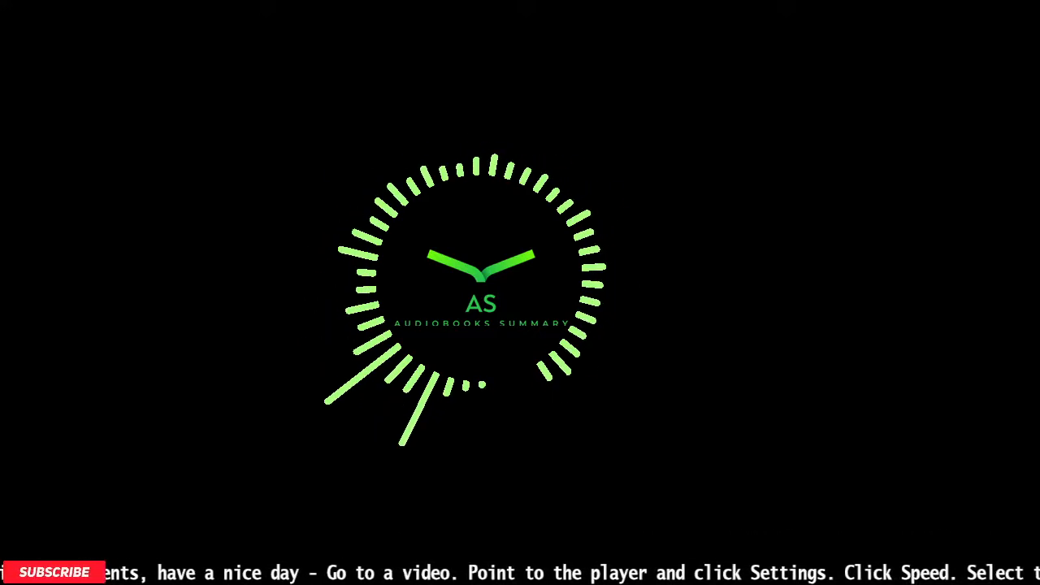
left_click(54, 572)
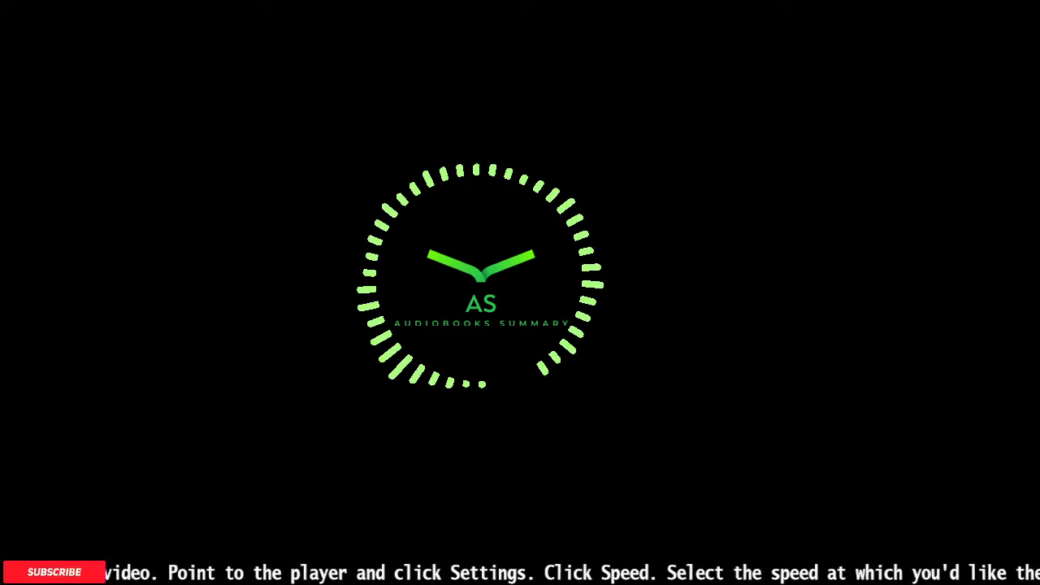
left_click(54, 572)
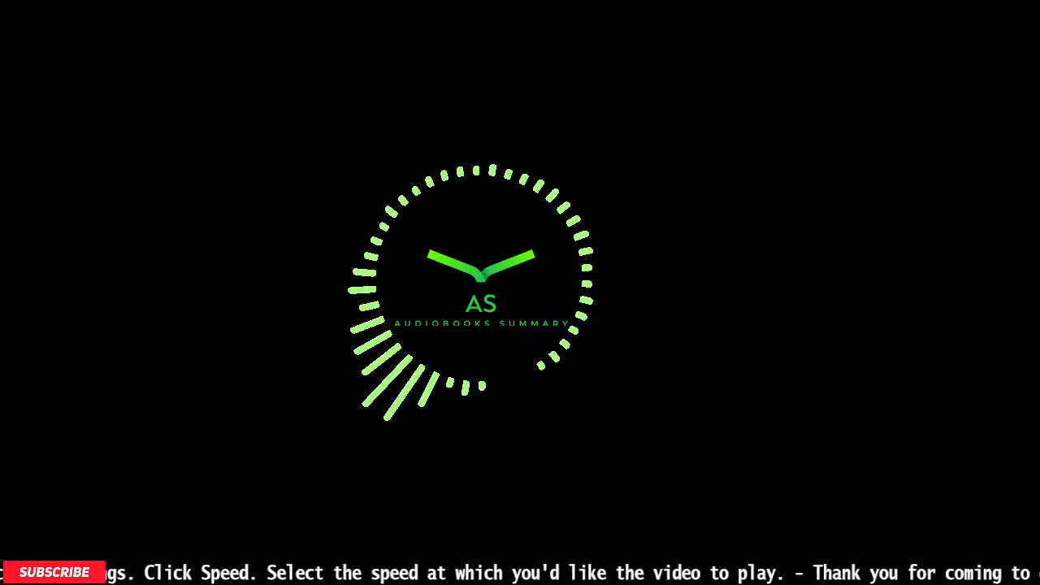
left_click(54, 572)
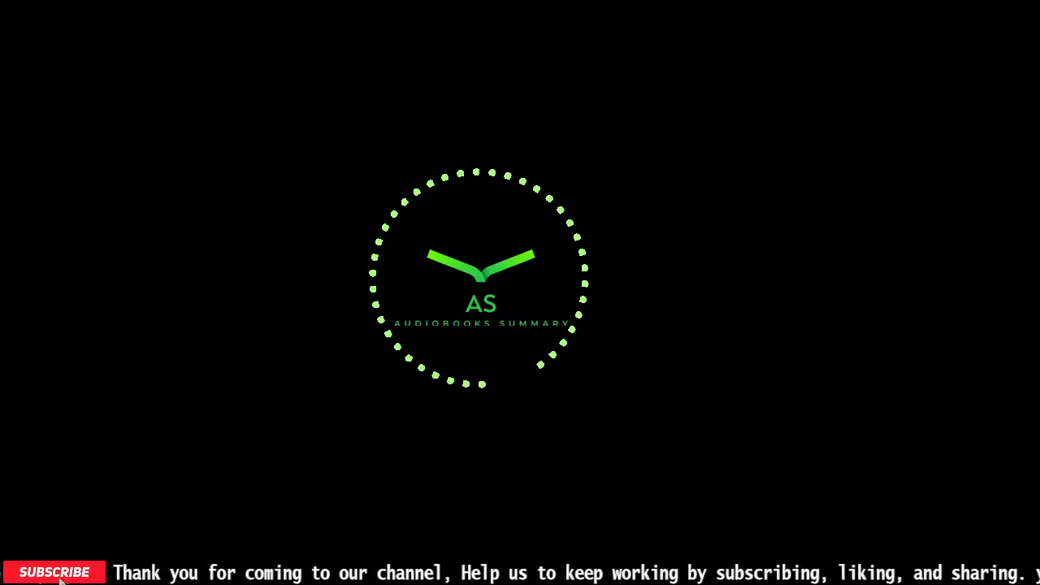
left_click(54, 572)
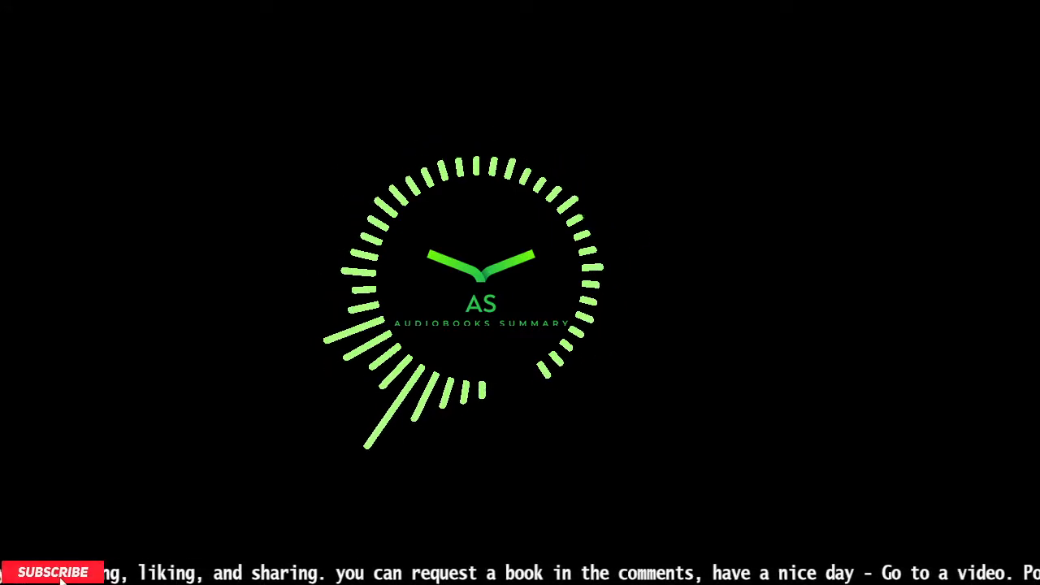
left_click(53, 572)
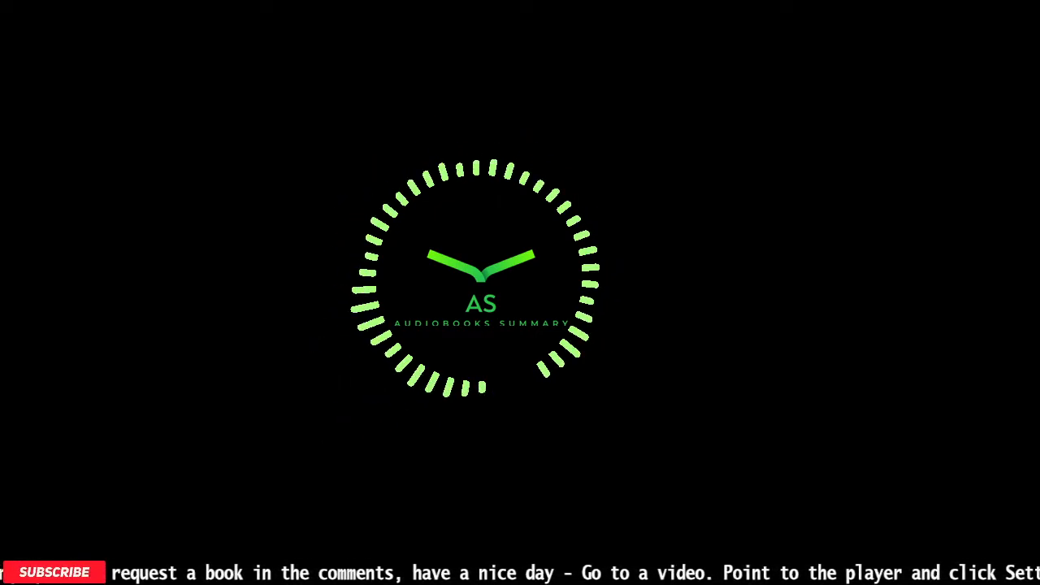
left_click(54, 572)
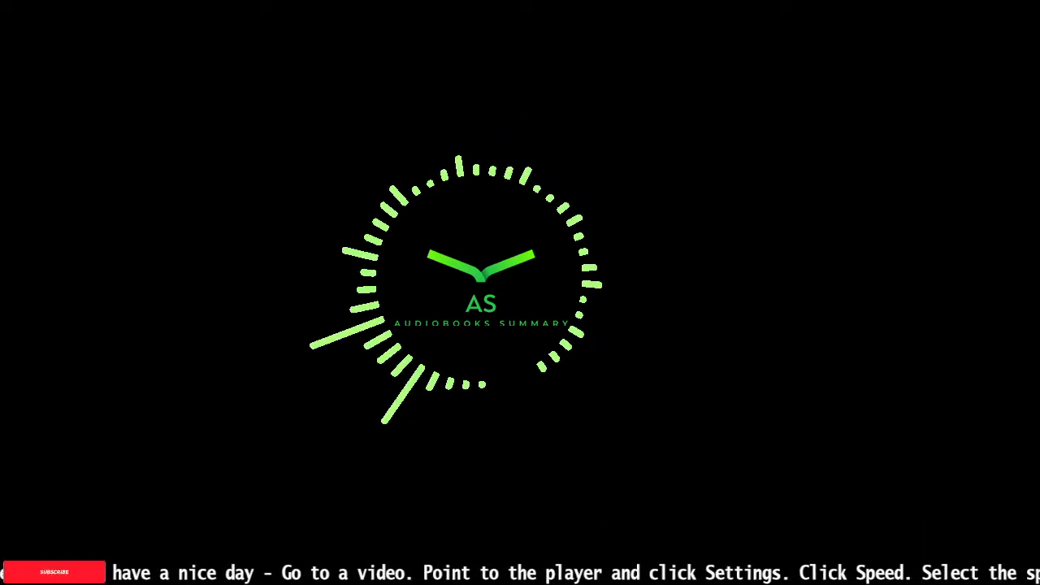
left_click(54, 571)
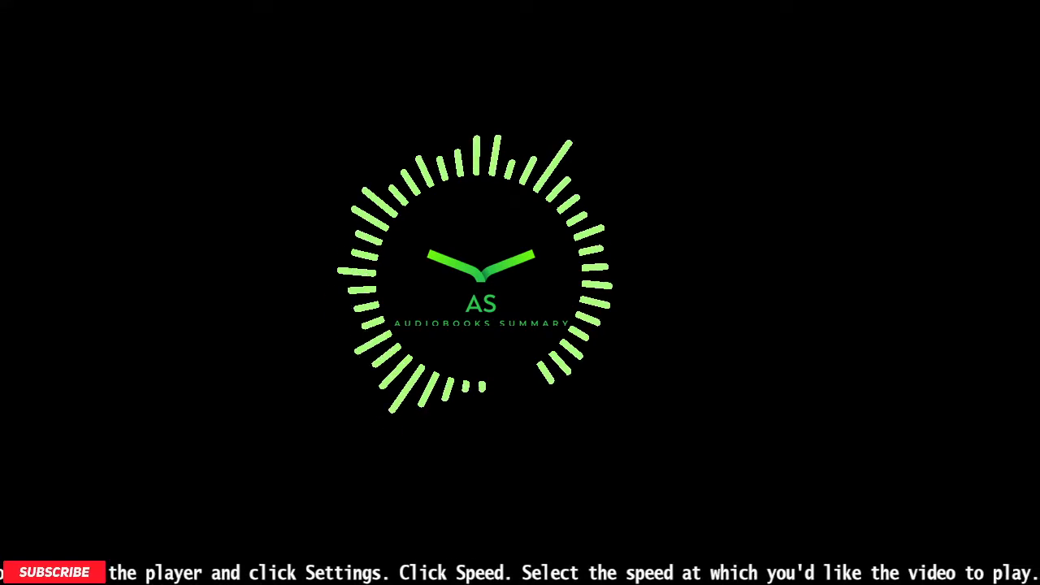
left_click(55, 572)
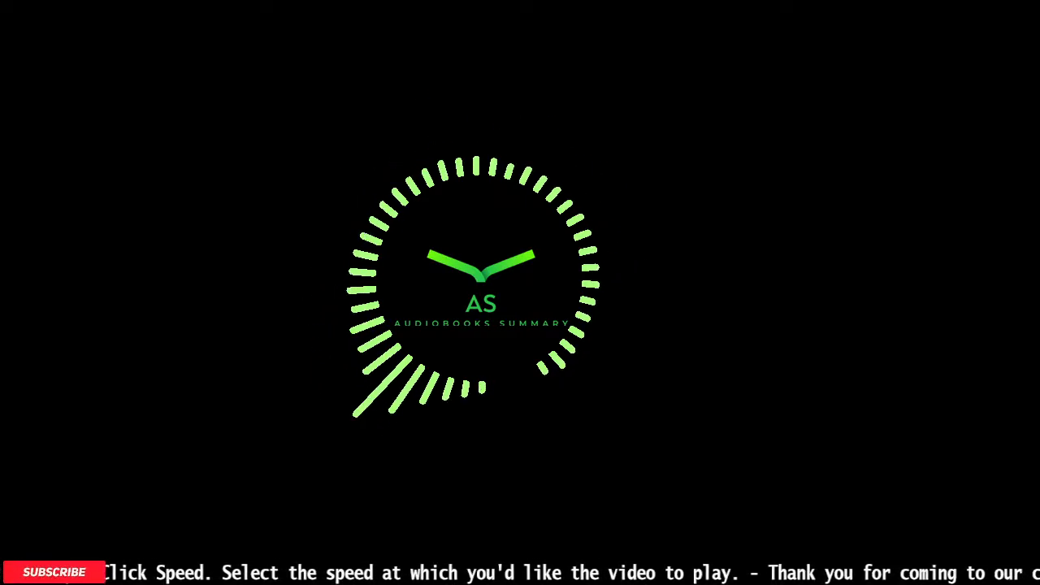
left_click(54, 572)
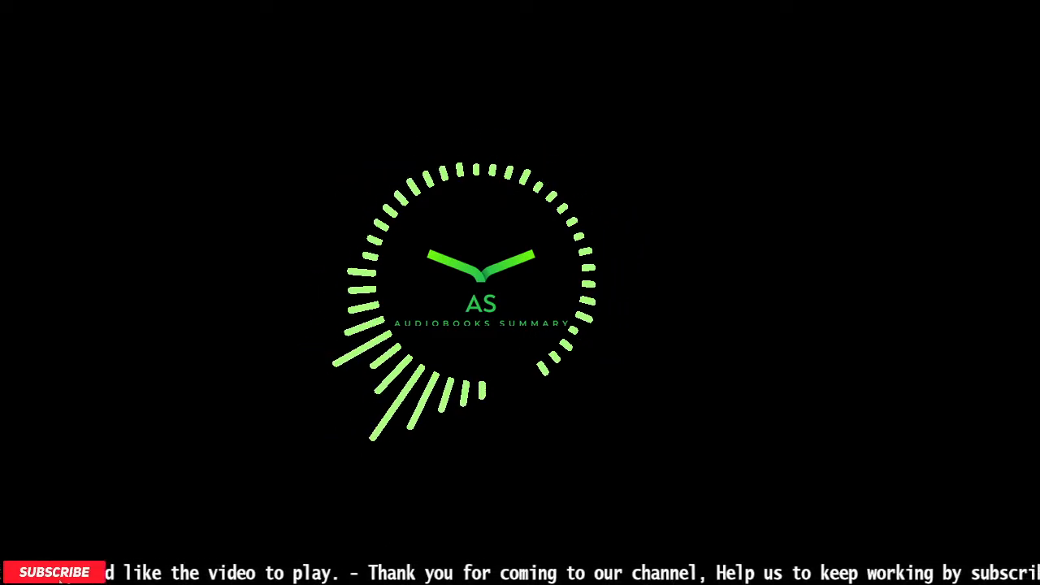
left_click(53, 572)
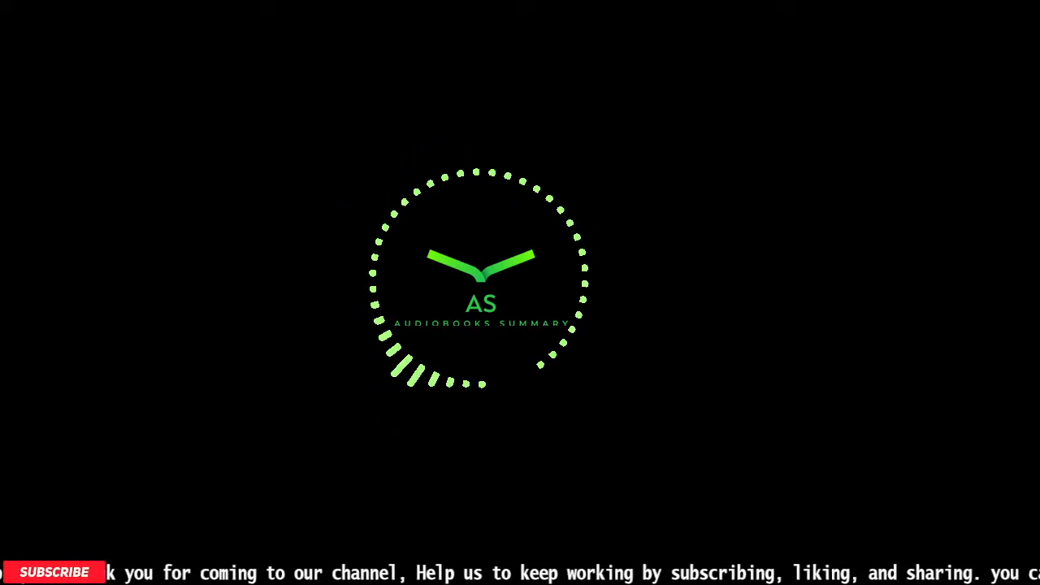
left_click(55, 572)
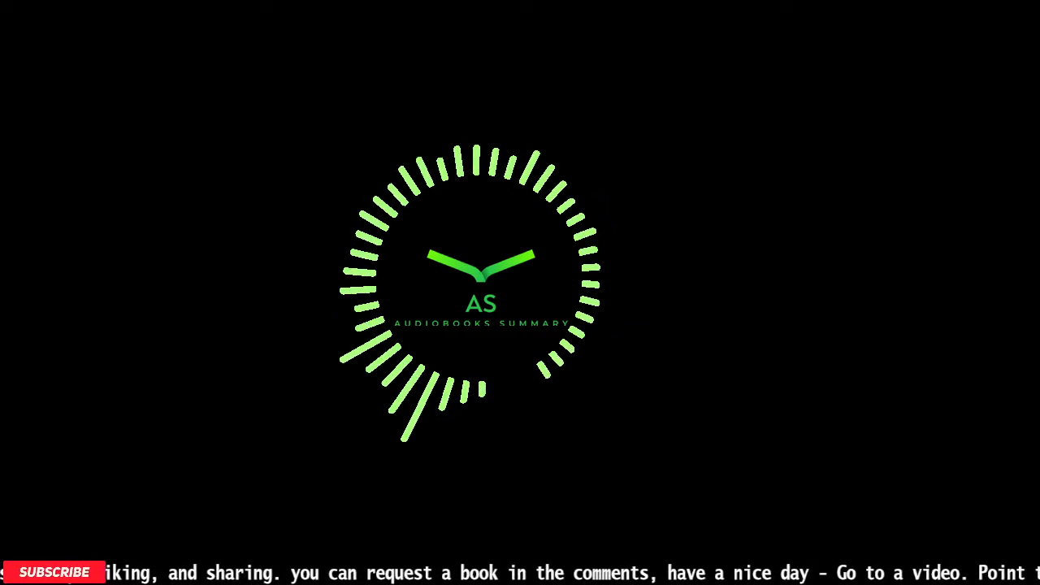
left_click(55, 572)
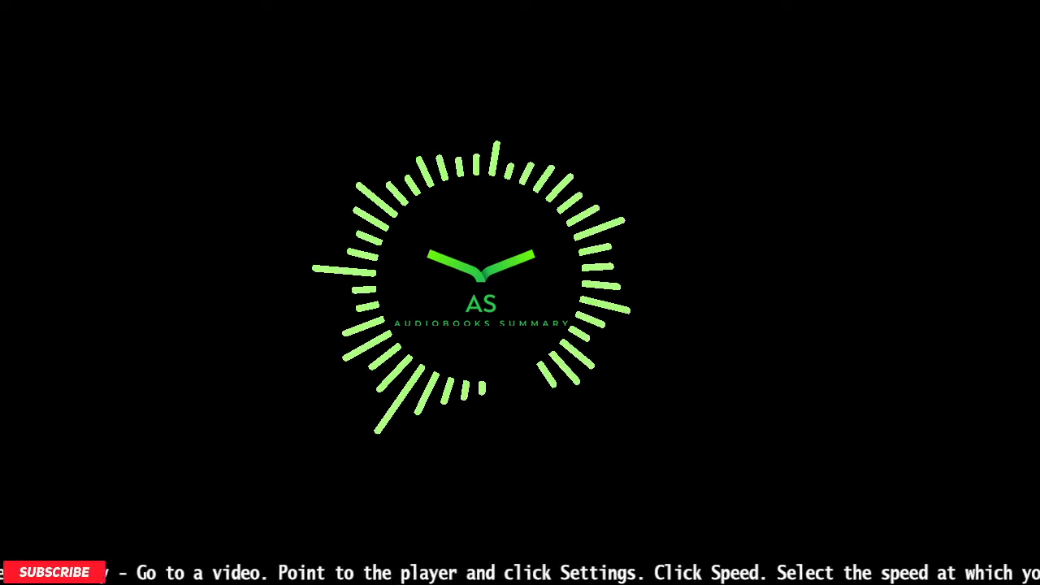
left_click(54, 572)
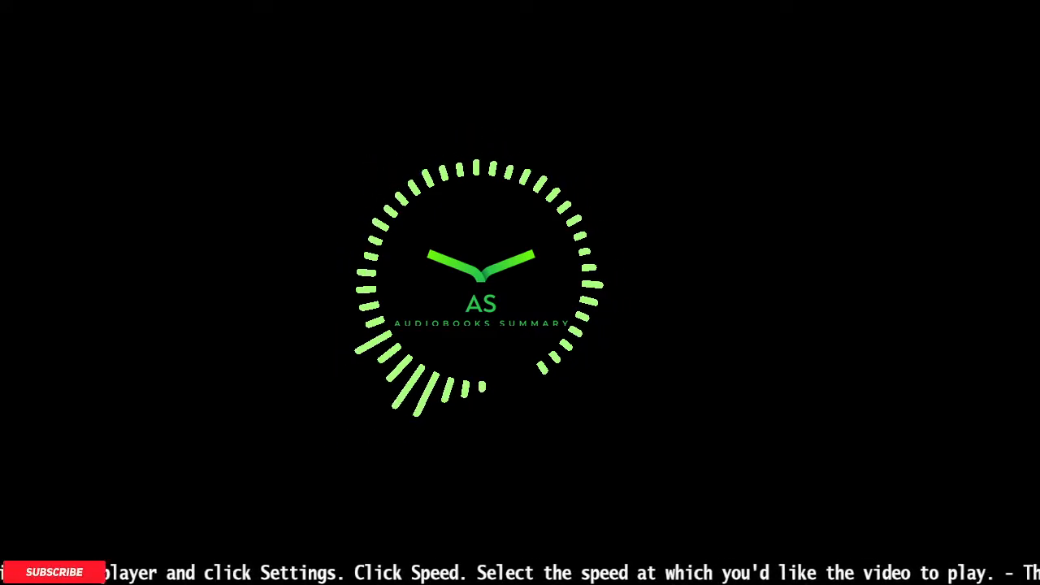
left_click(54, 572)
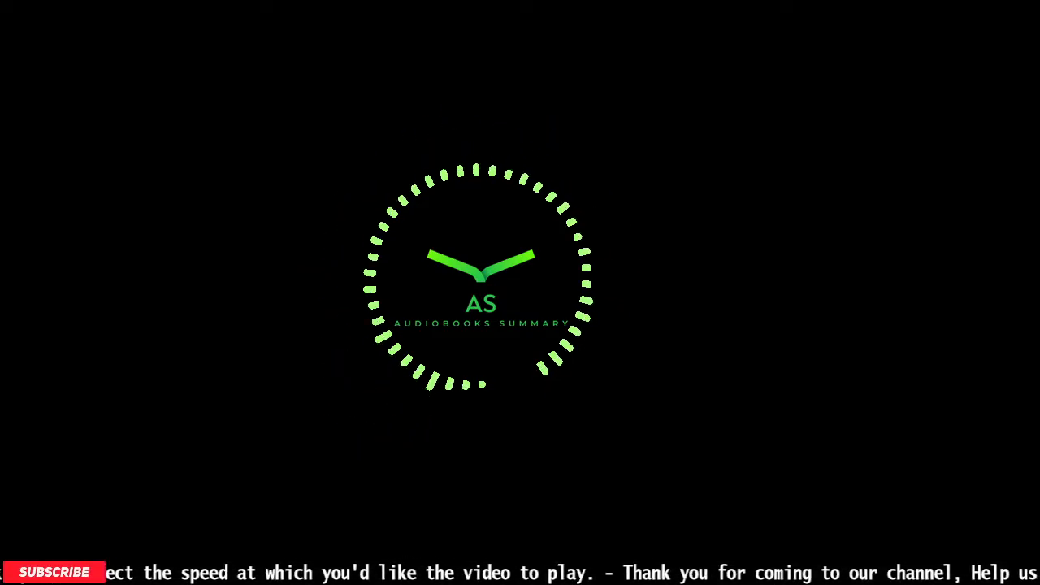
left_click(54, 573)
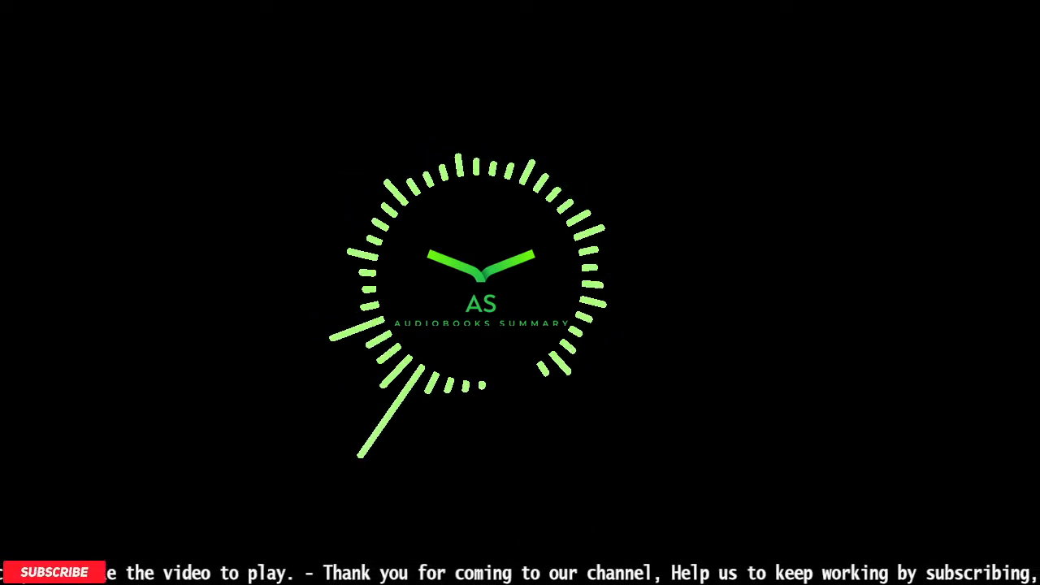
left_click(55, 572)
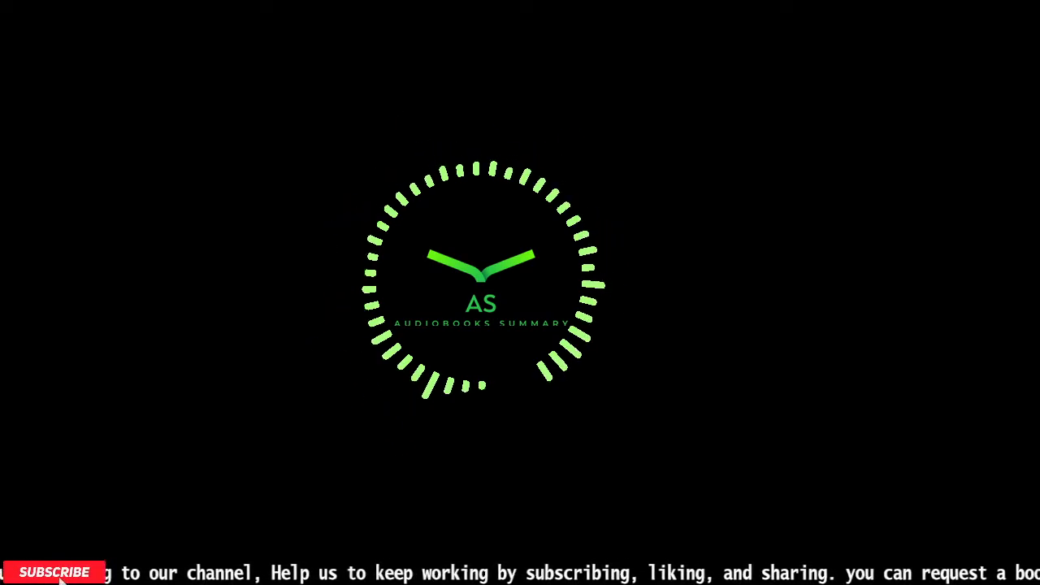
left_click(53, 572)
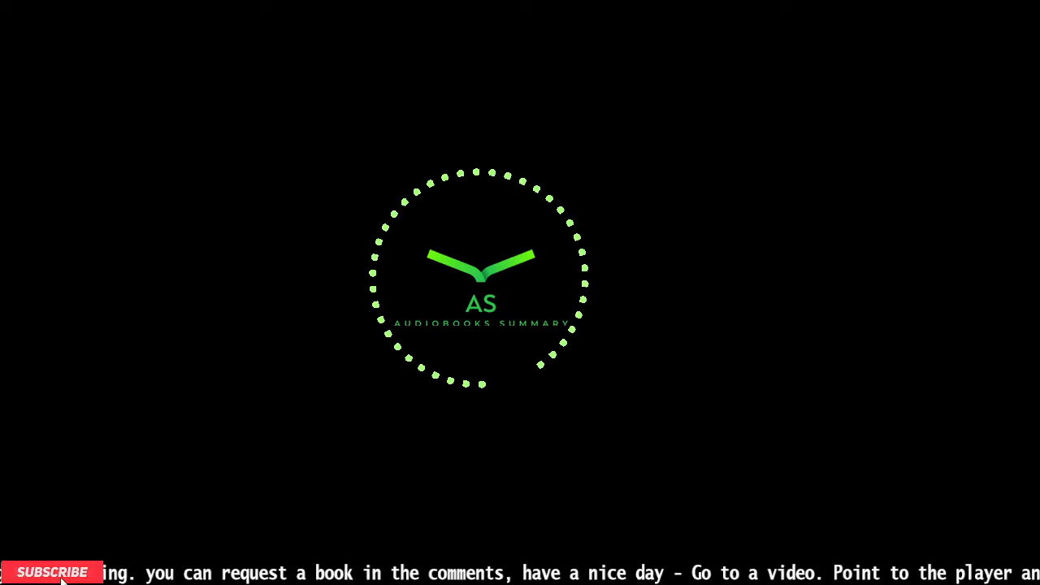
left_click(52, 572)
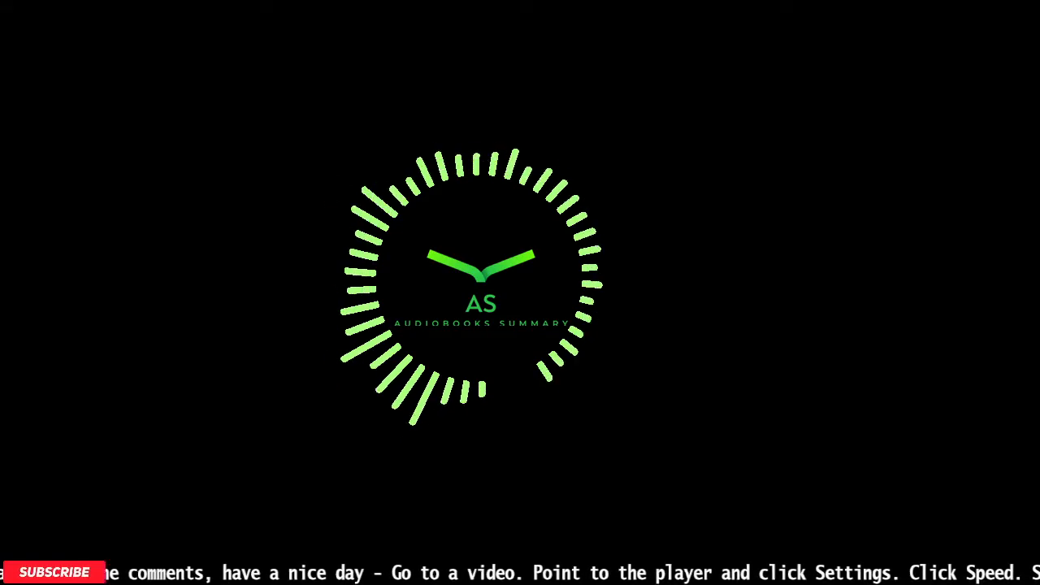
left_click(54, 571)
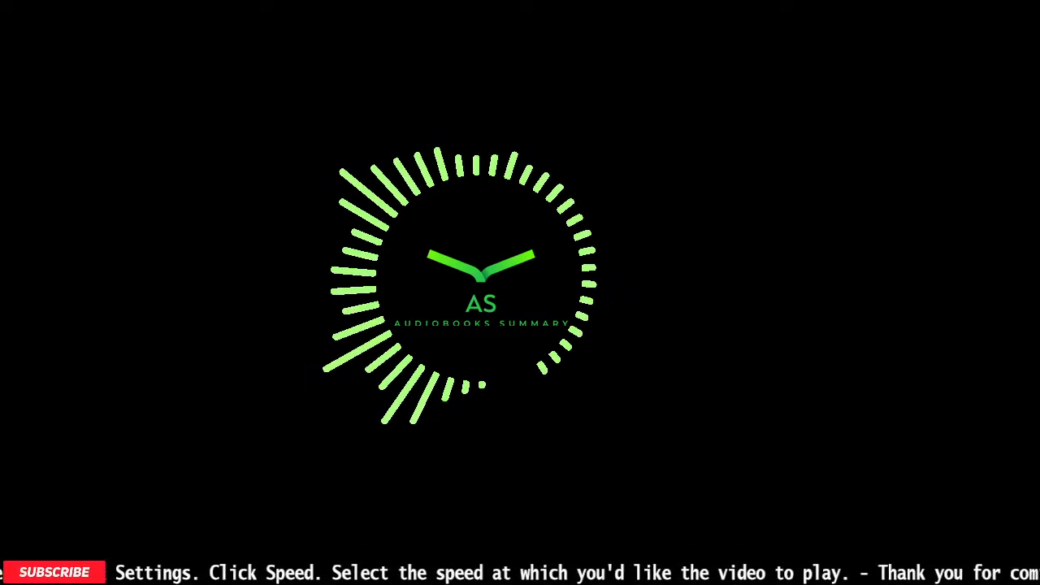
left_click(54, 572)
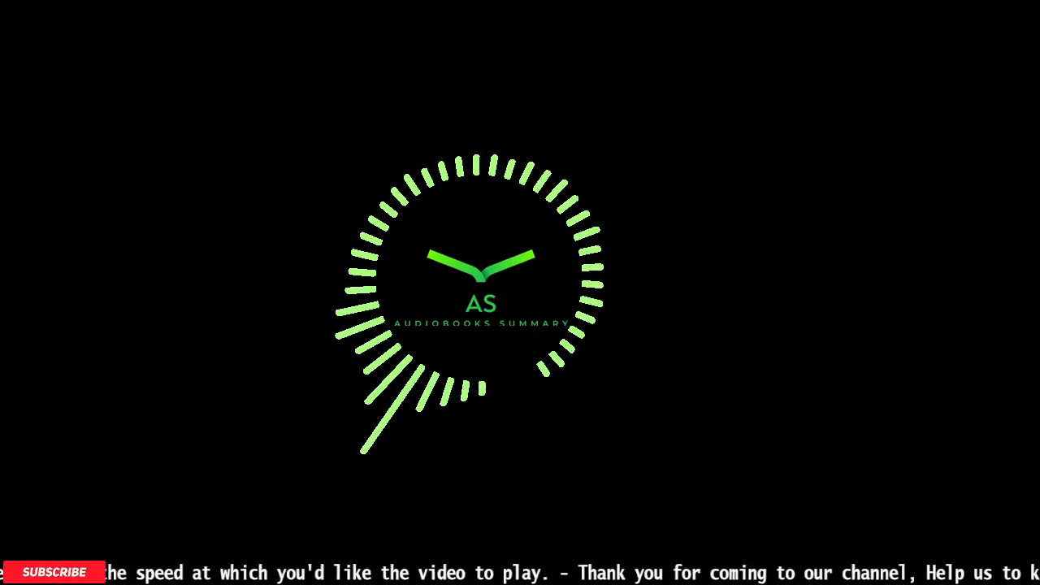
left_click(54, 572)
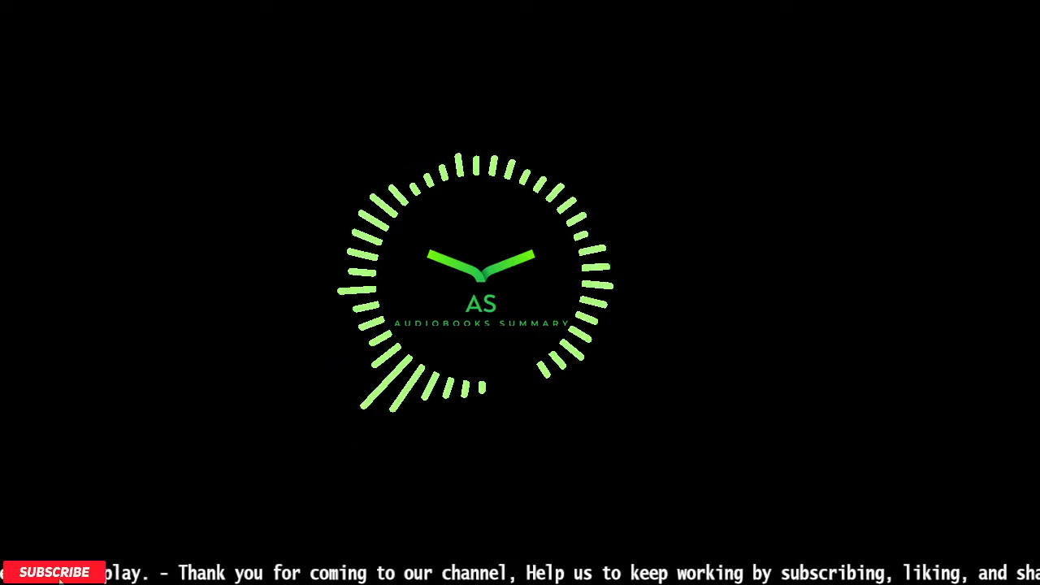
left_click(54, 572)
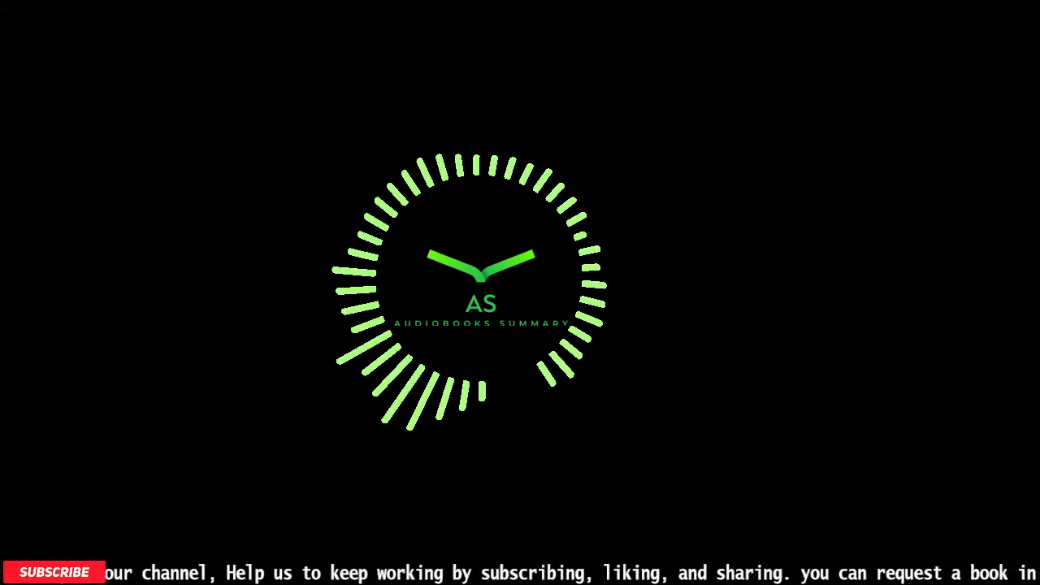
left_click(55, 572)
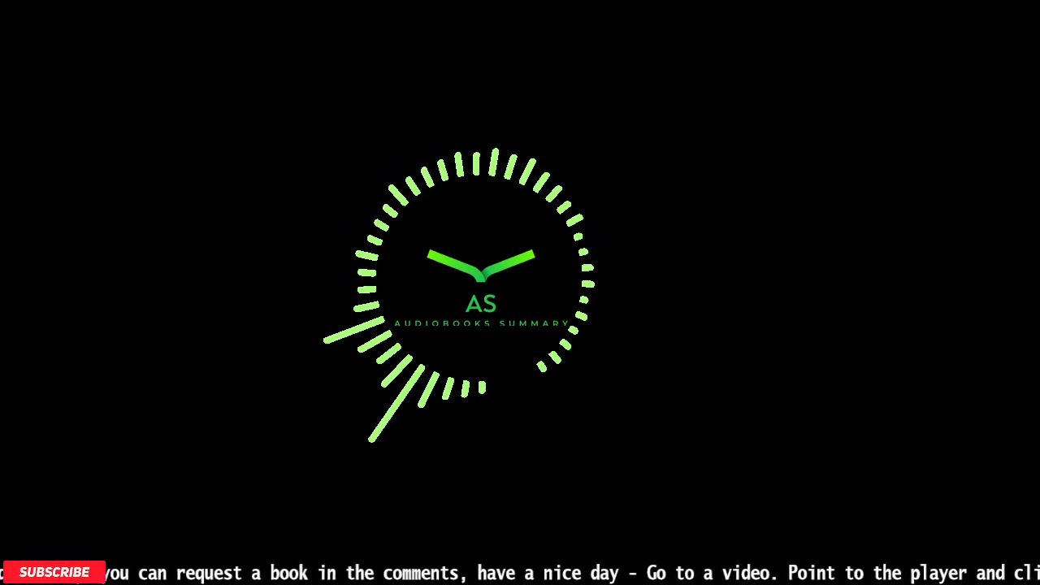
left_click(55, 573)
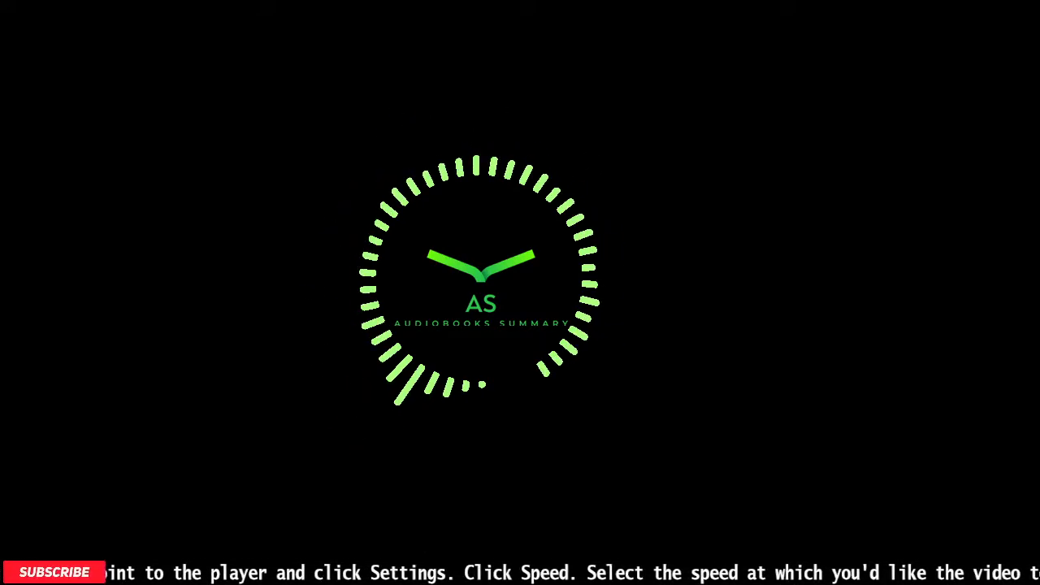
left_click(55, 572)
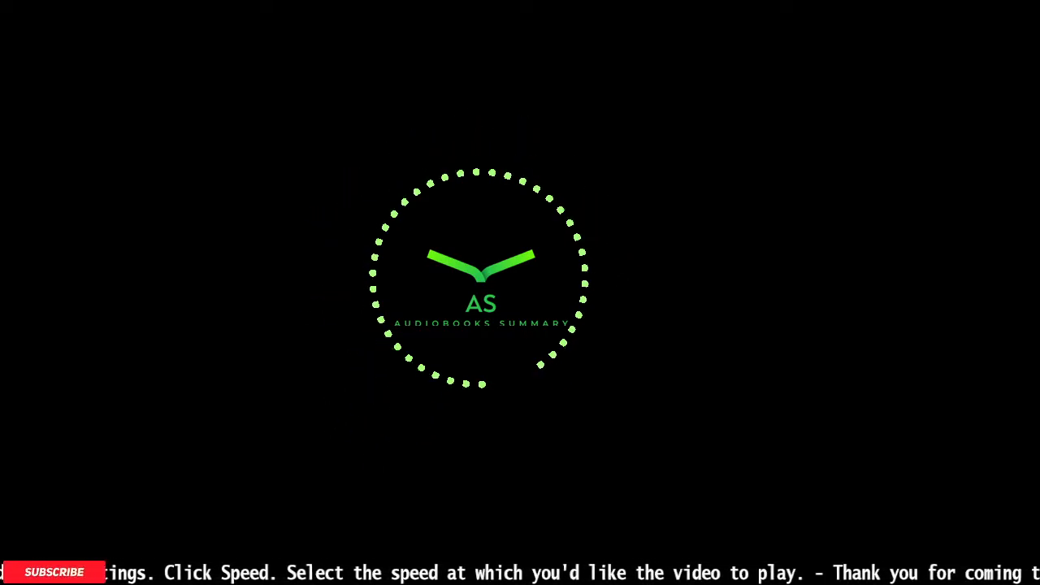
left_click(54, 573)
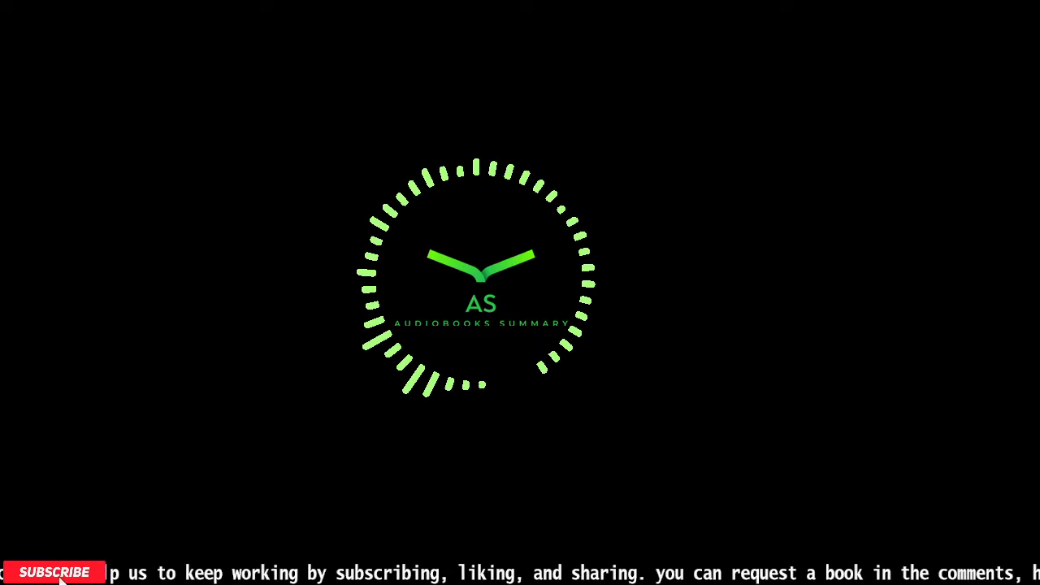
left_click(53, 572)
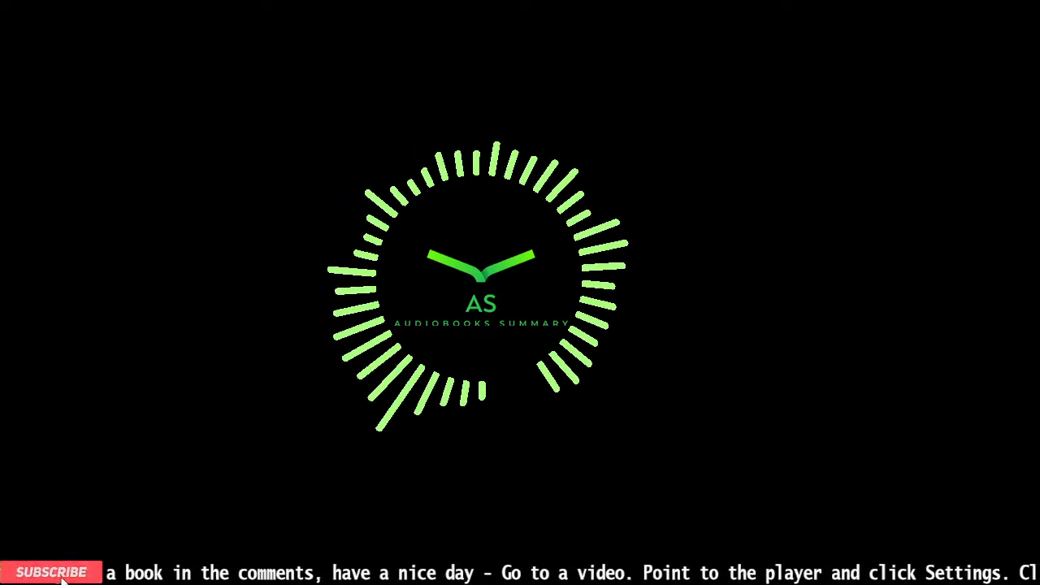
left_click(51, 572)
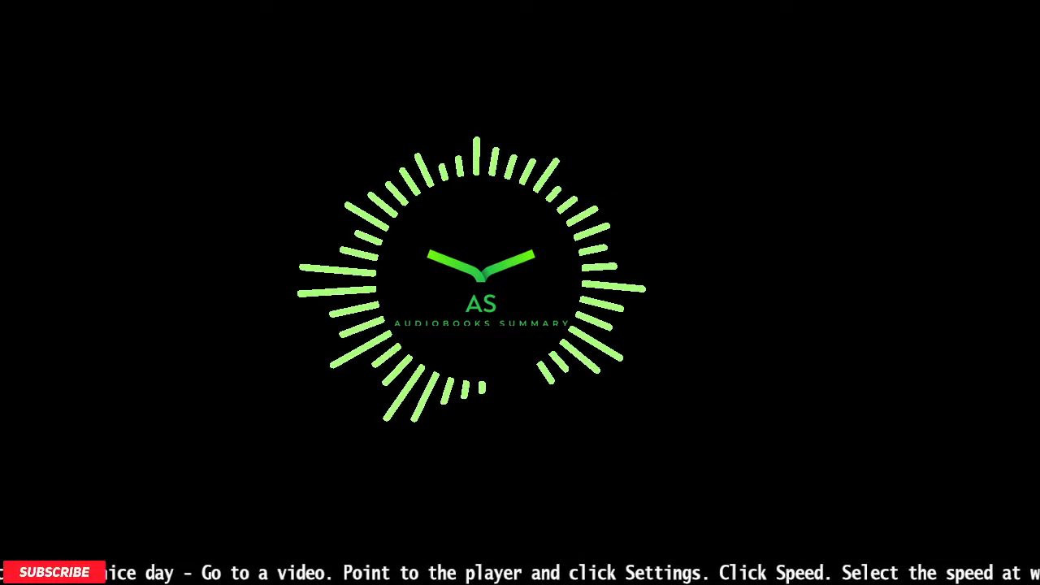
left_click(55, 572)
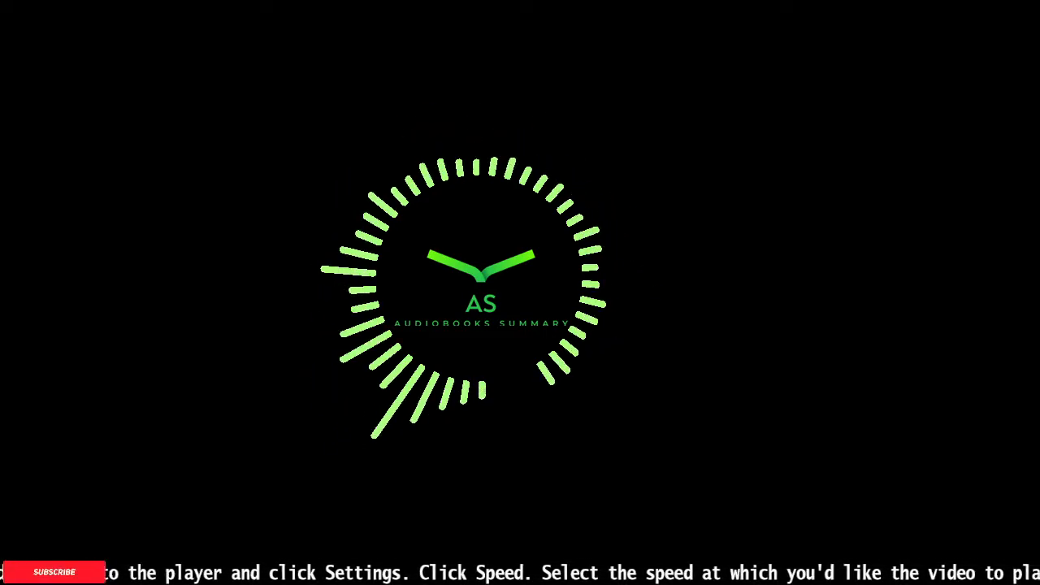
left_click(53, 571)
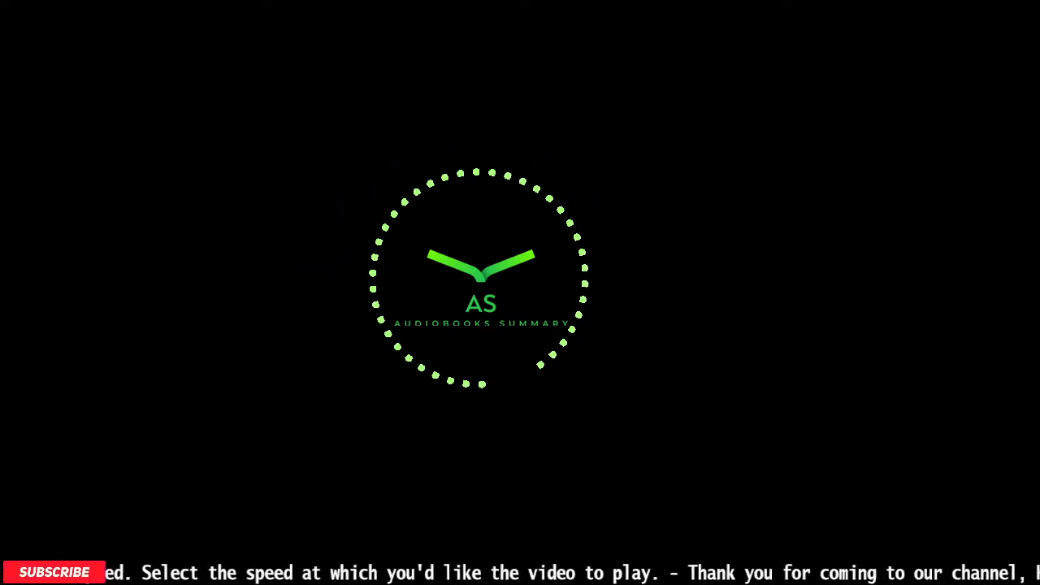
left_click(53, 572)
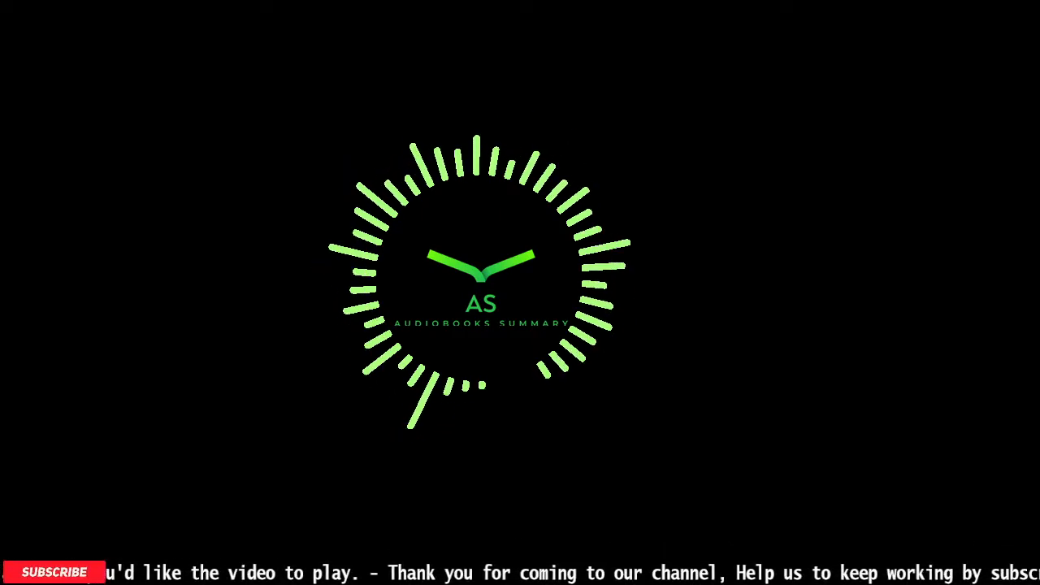
left_click(54, 573)
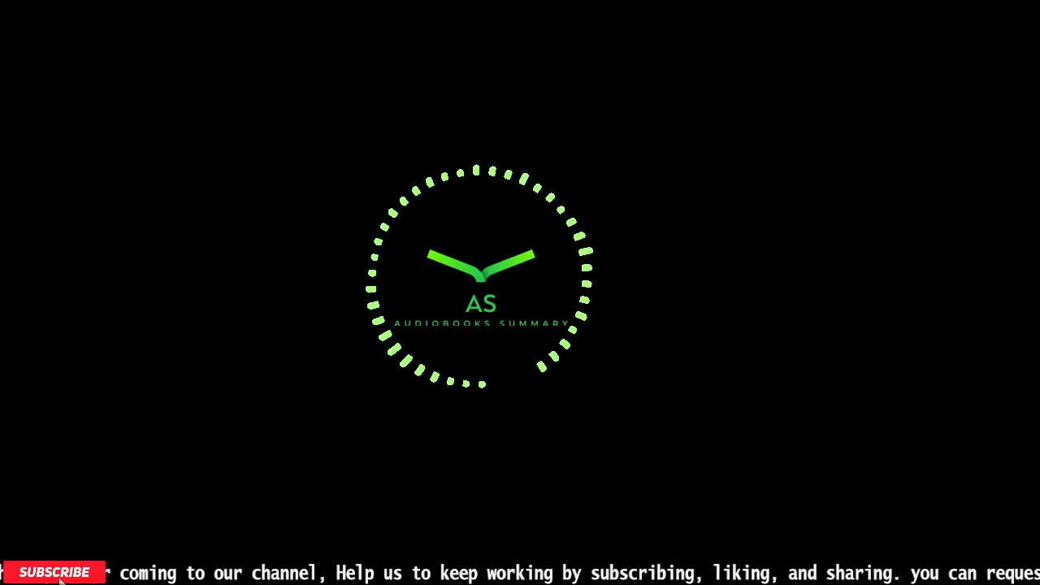
left_click(54, 573)
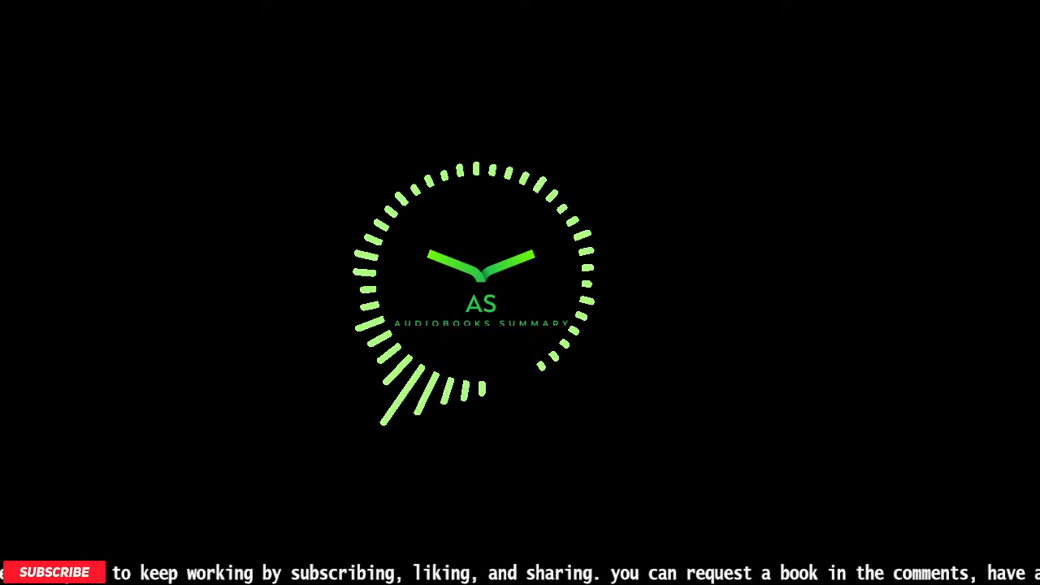
left_click(55, 572)
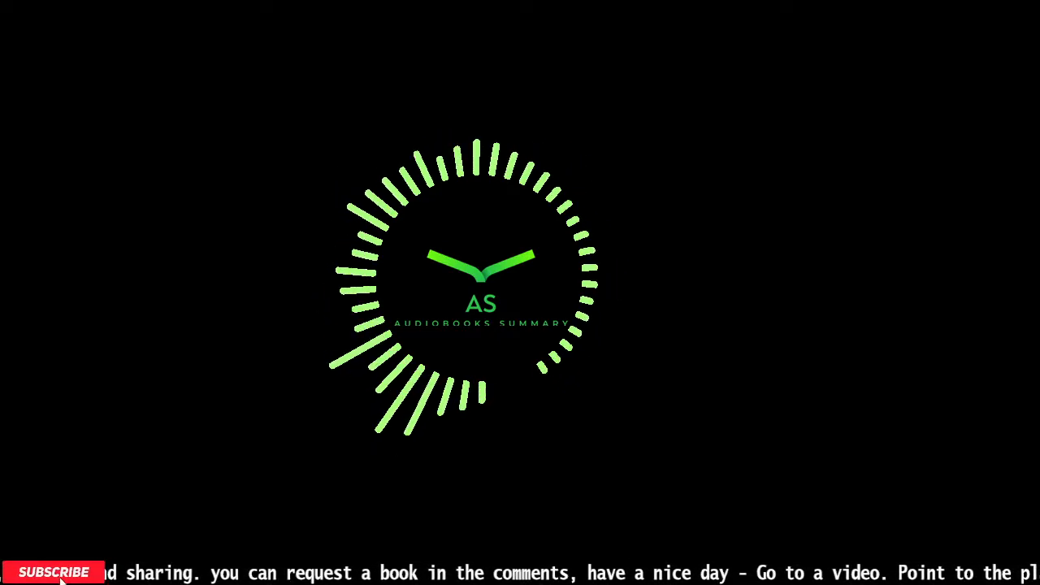
left_click(54, 572)
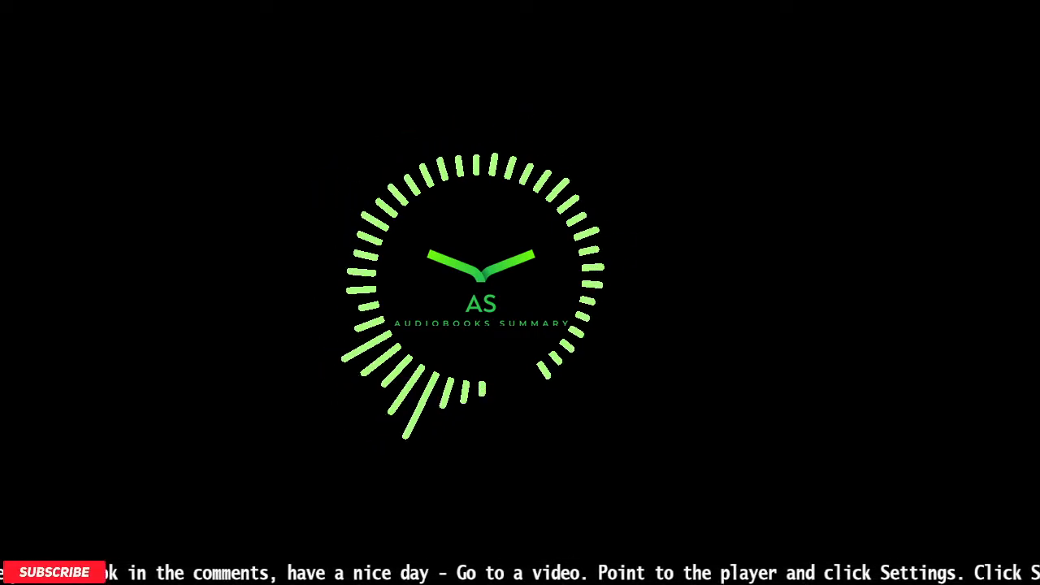
left_click(53, 572)
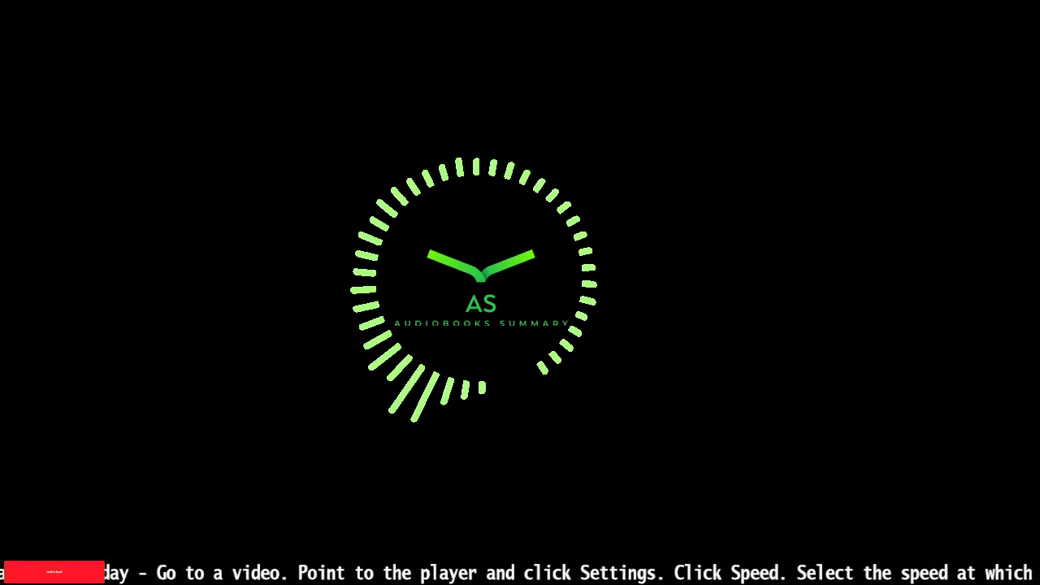
left_click(55, 572)
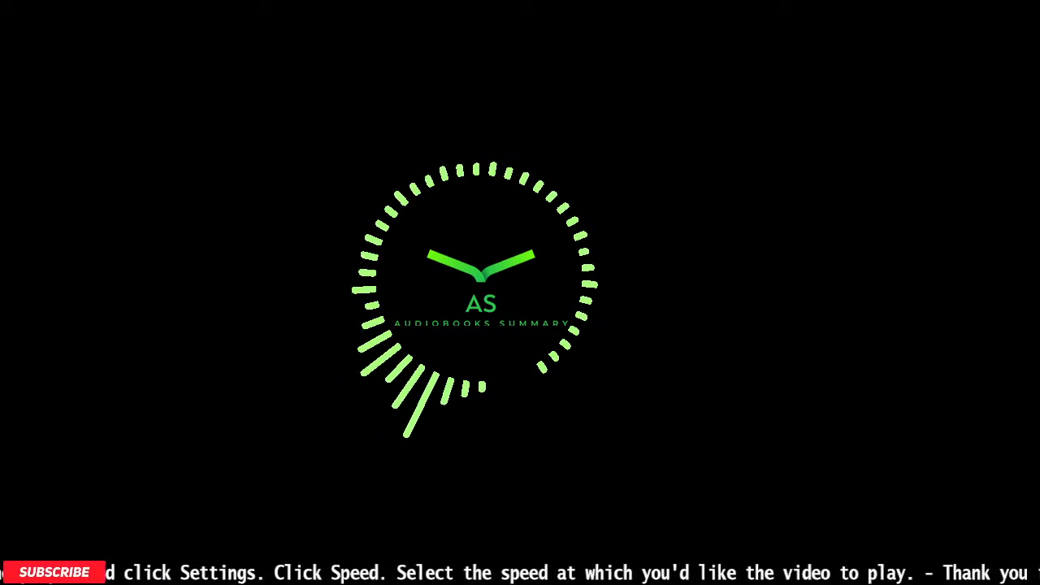
left_click(54, 573)
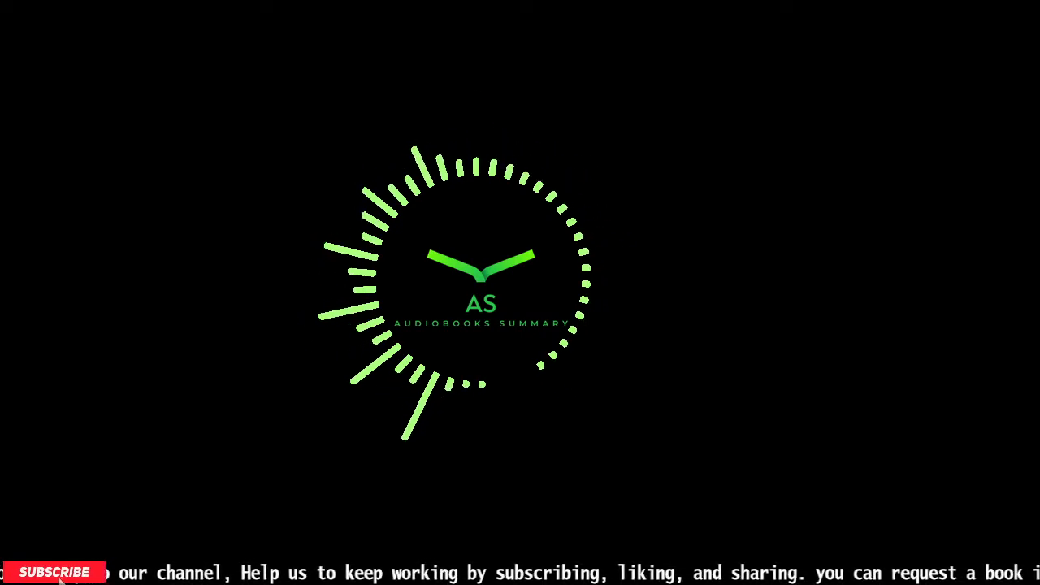
left_click(54, 572)
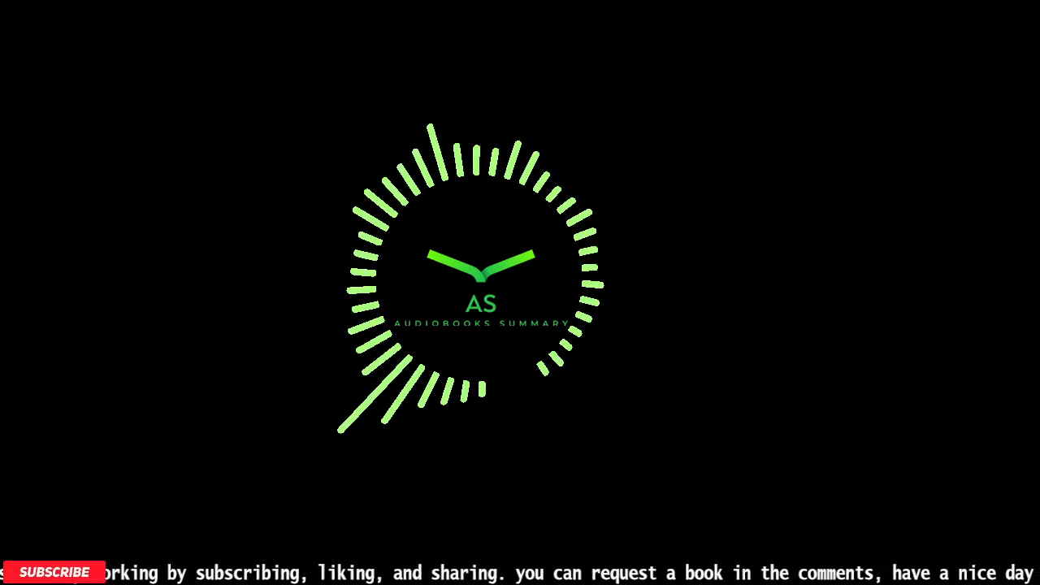
left_click(53, 572)
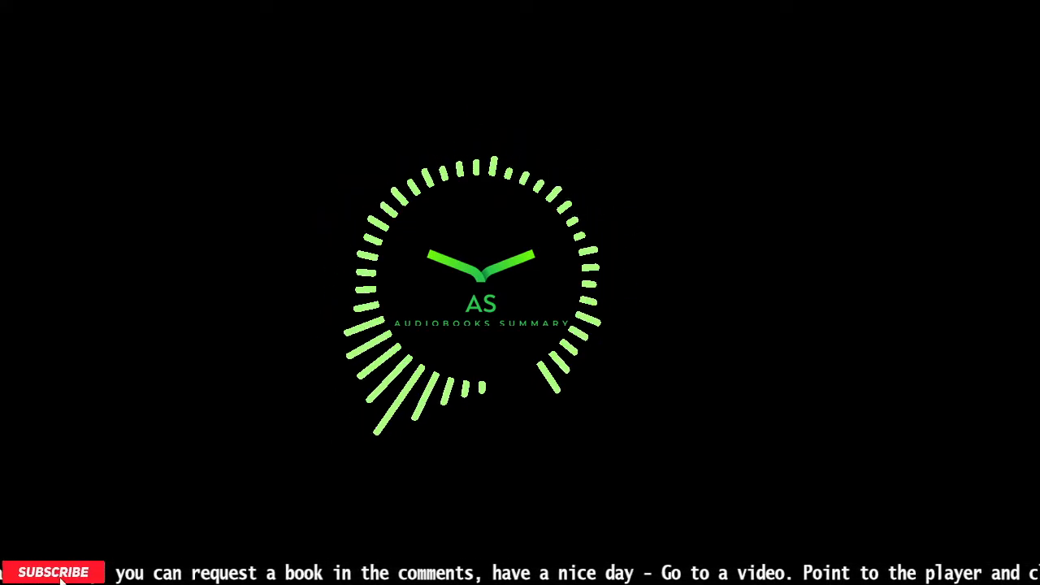
left_click(53, 573)
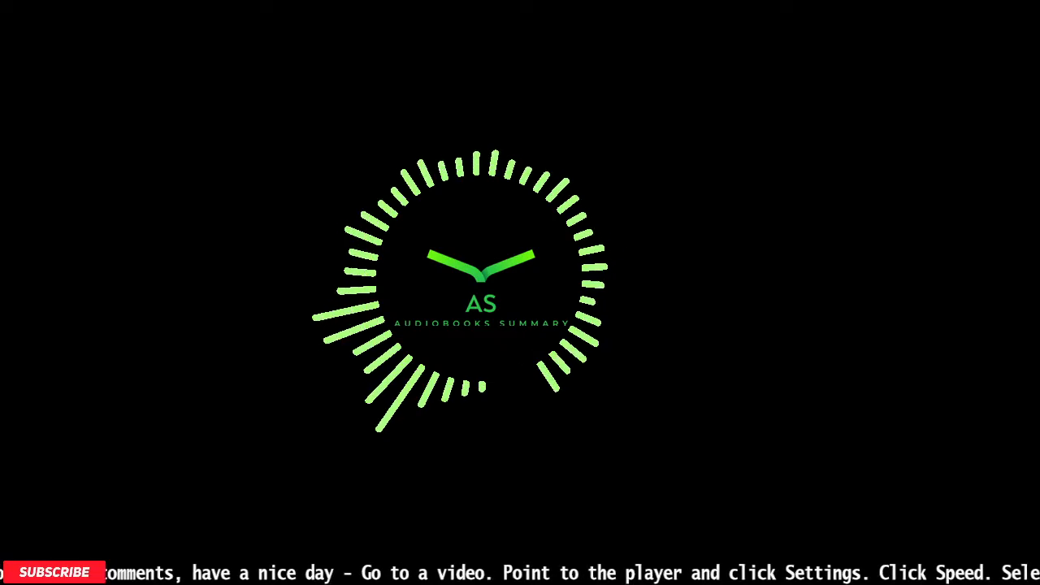
left_click(54, 571)
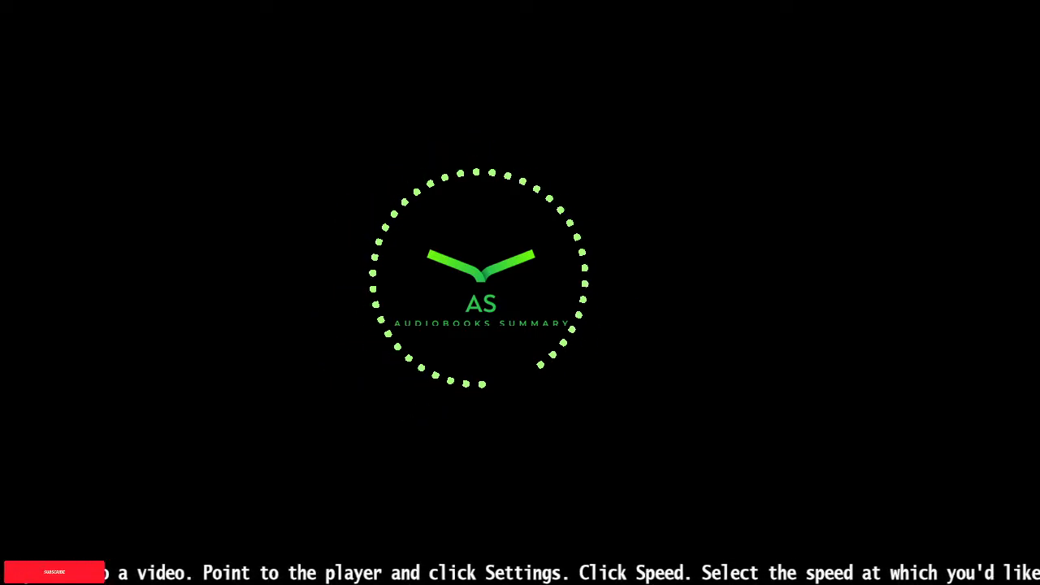
left_click(54, 573)
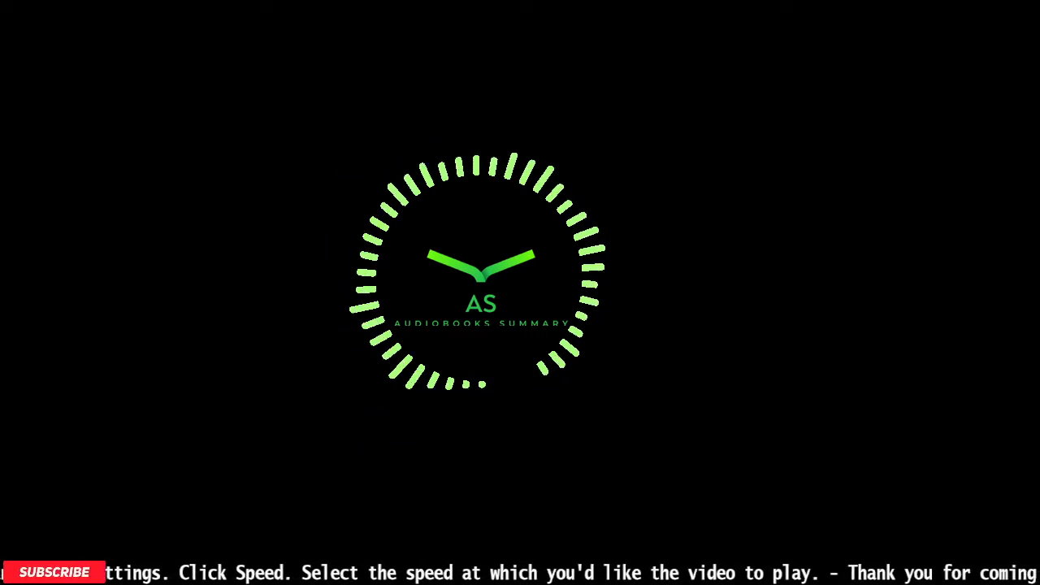
left_click(55, 572)
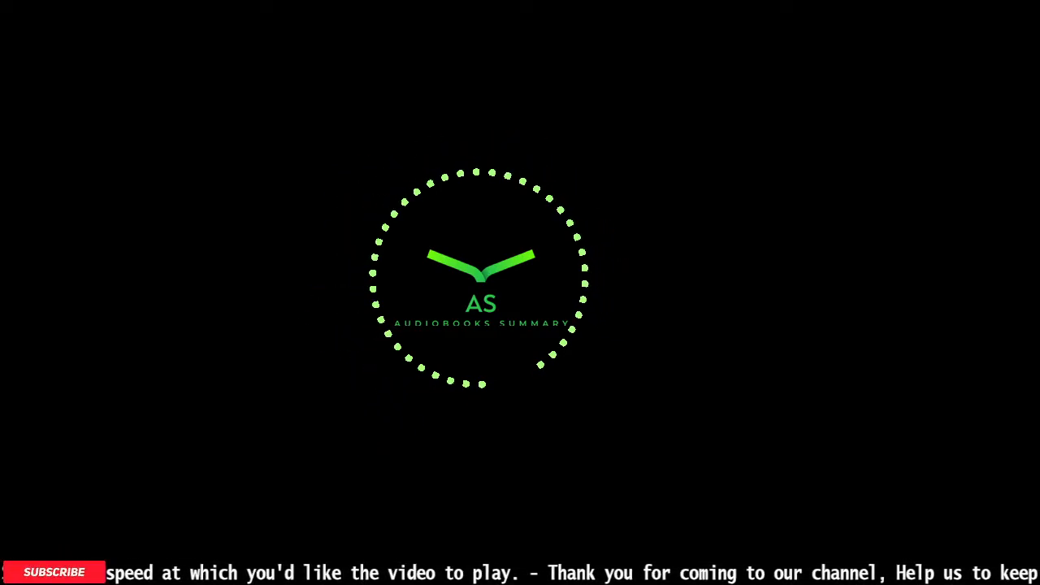
left_click(54, 572)
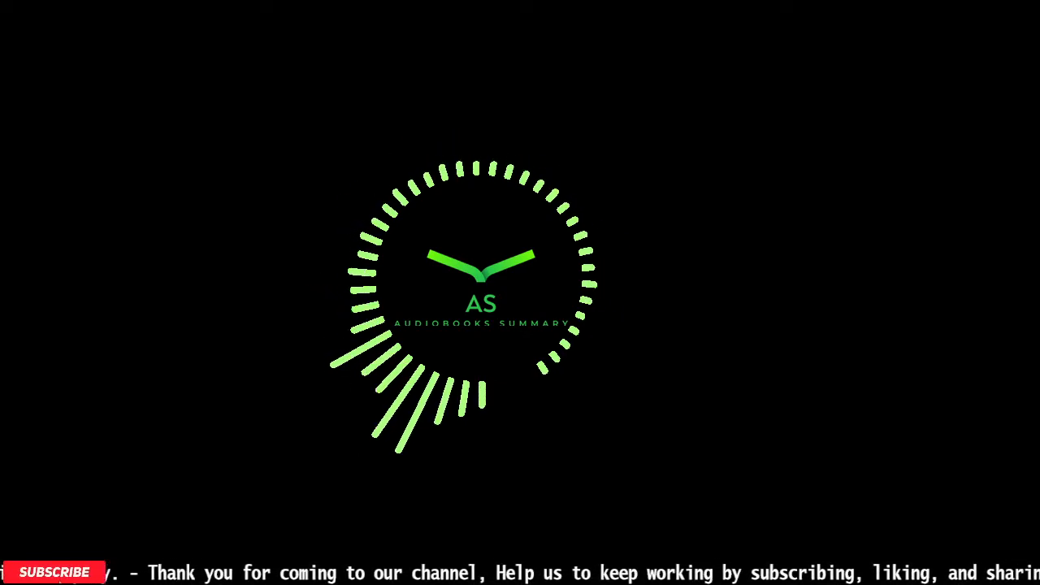
left_click(55, 572)
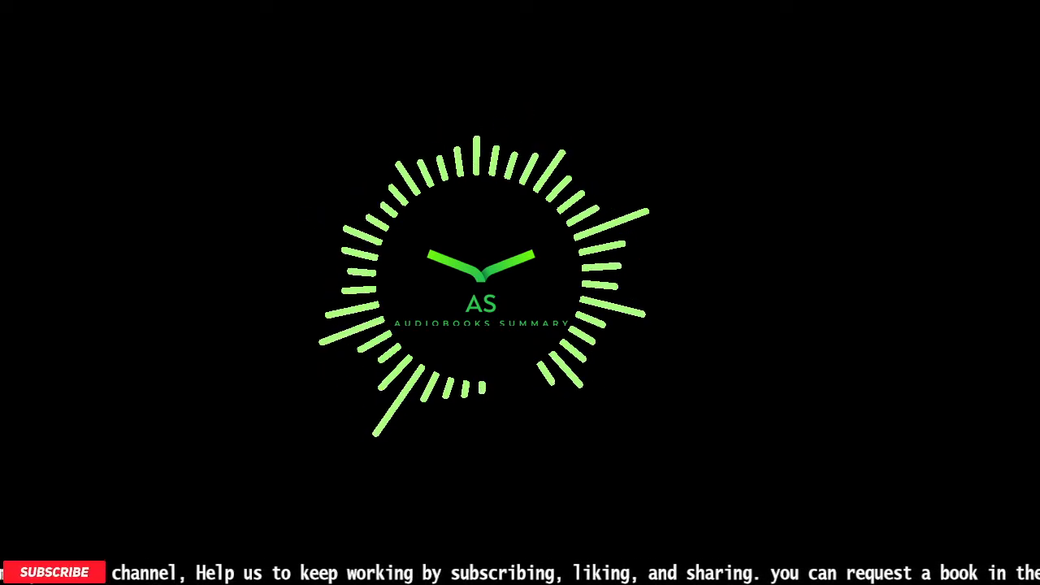
left_click(54, 573)
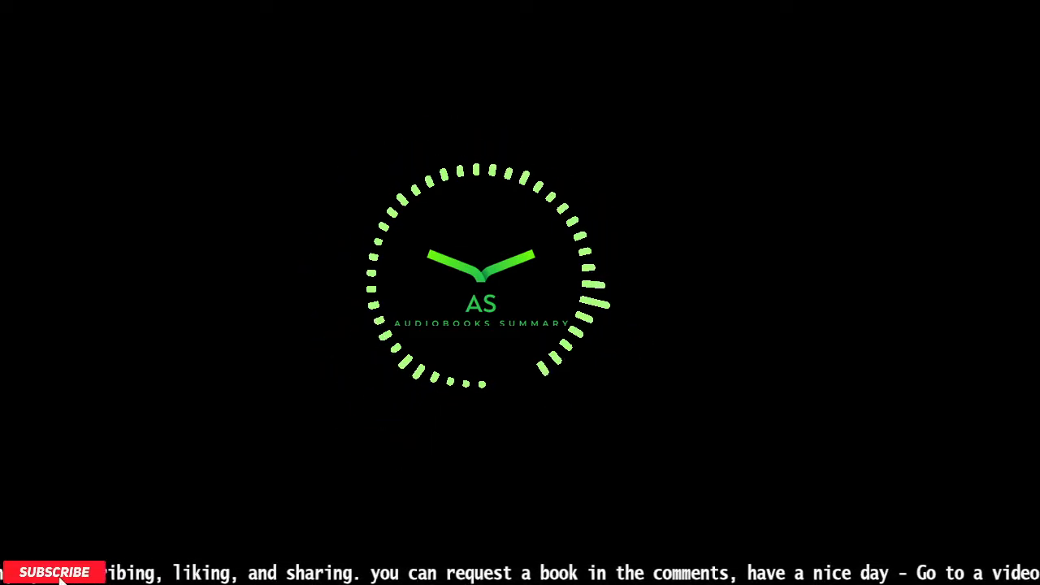
left_click(54, 572)
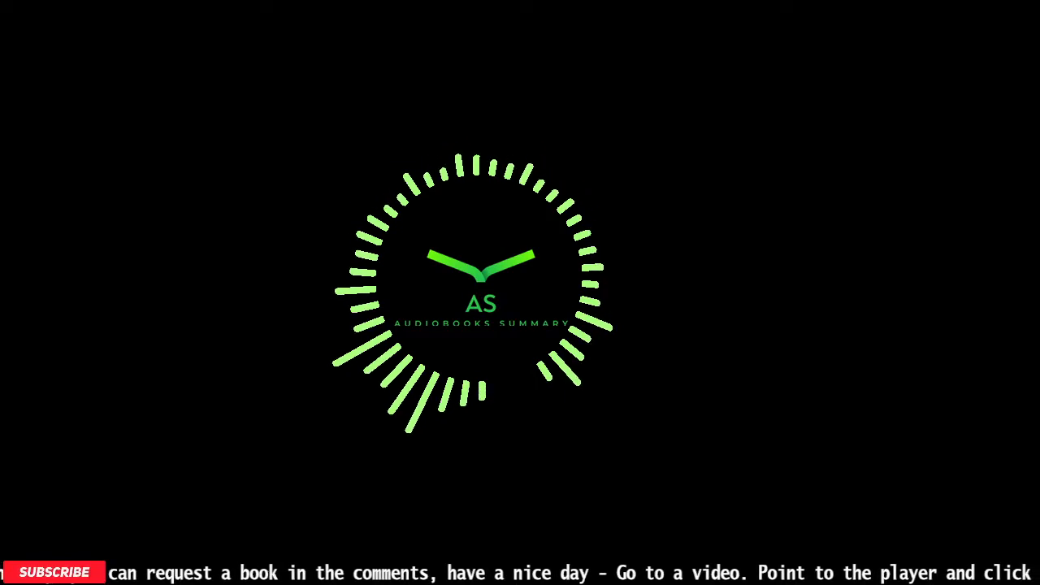
left_click(55, 573)
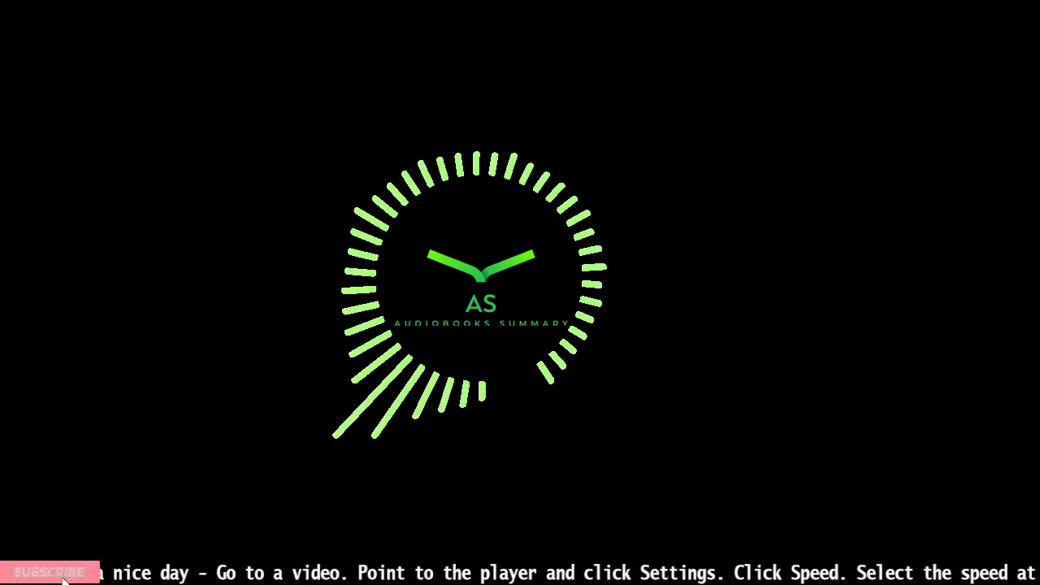
left_click(49, 572)
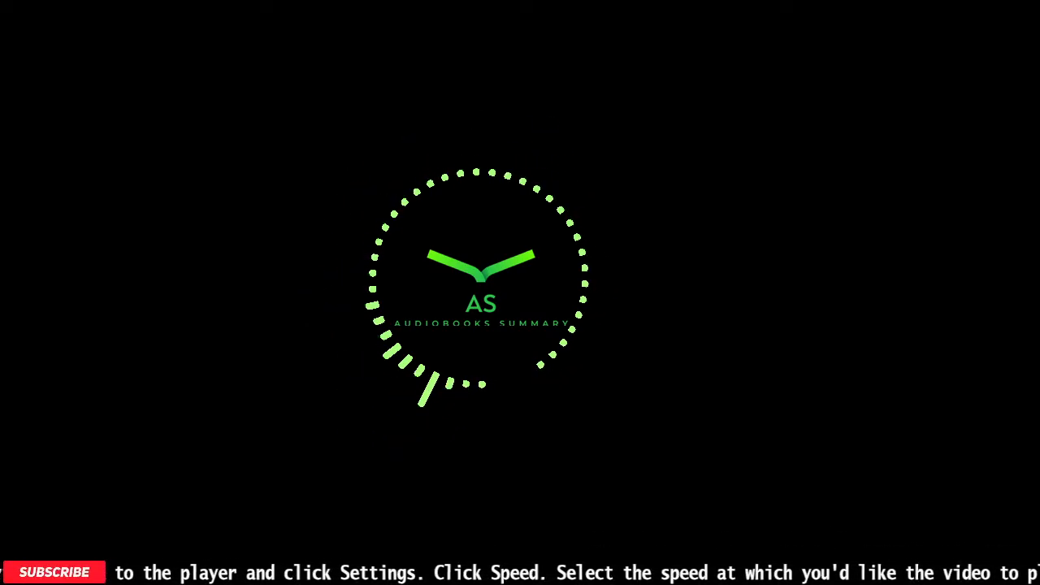
left_click(53, 571)
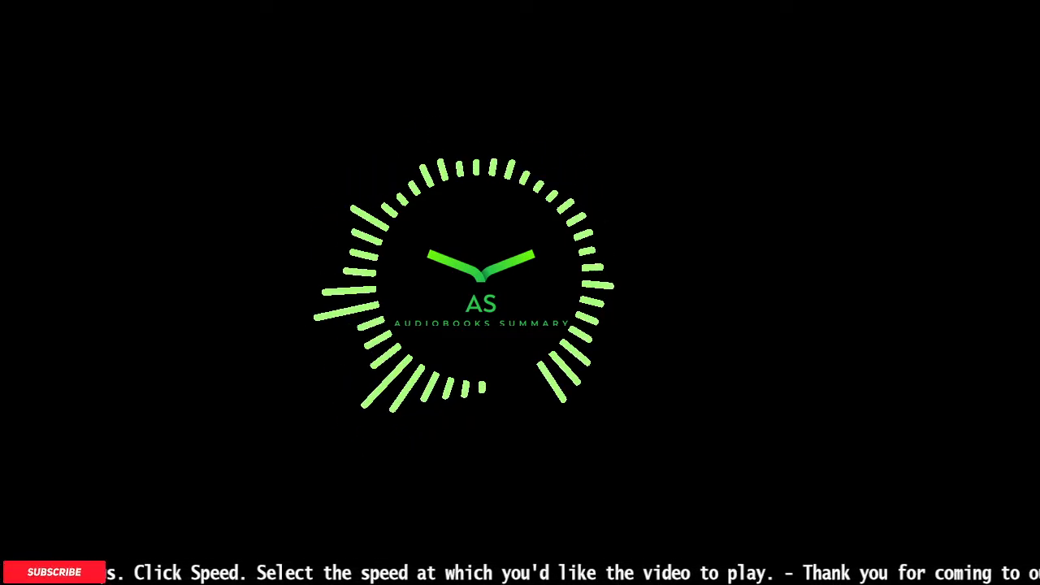
left_click(54, 572)
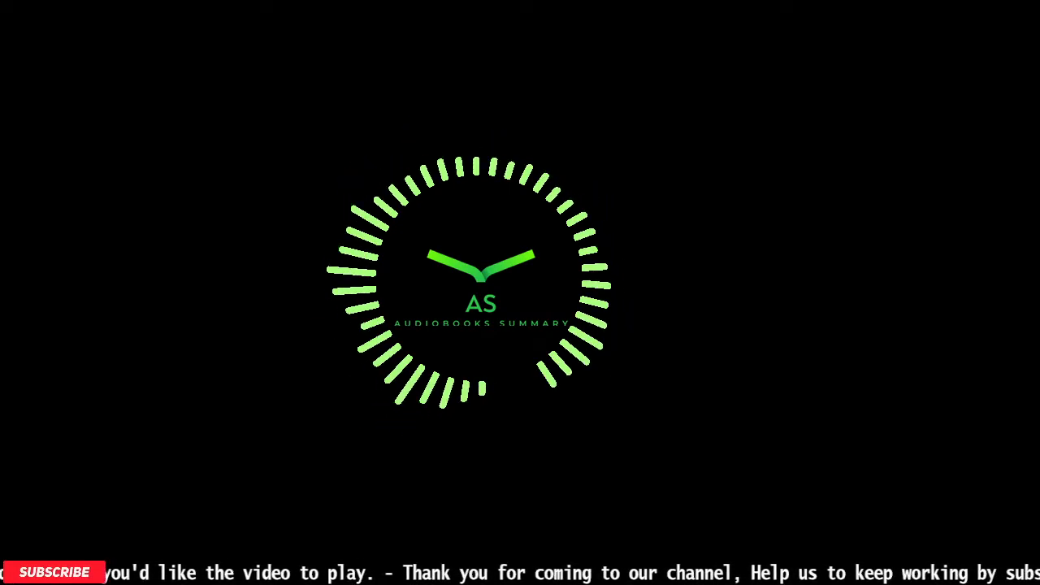
left_click(54, 572)
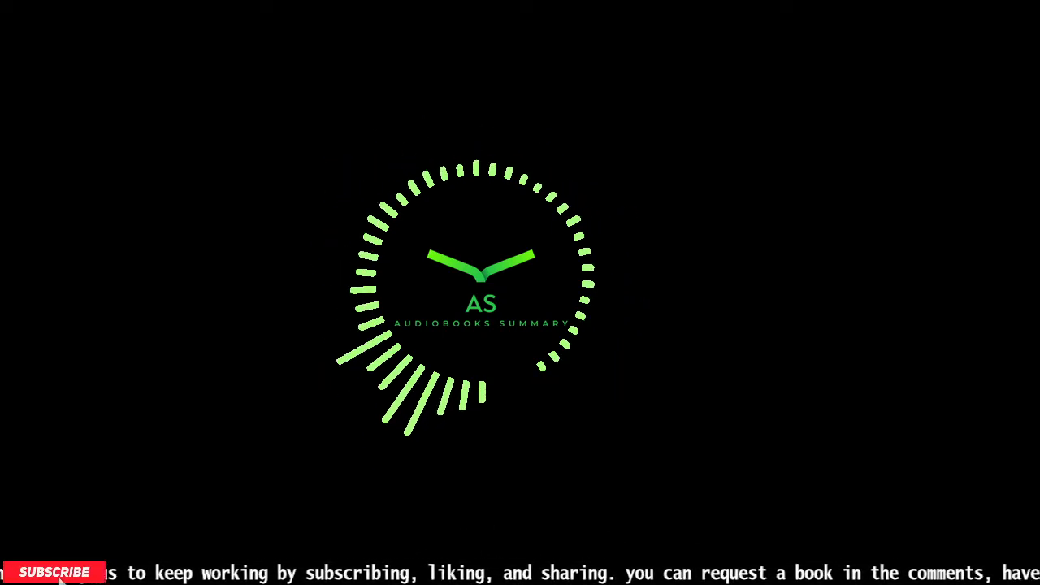
left_click(53, 572)
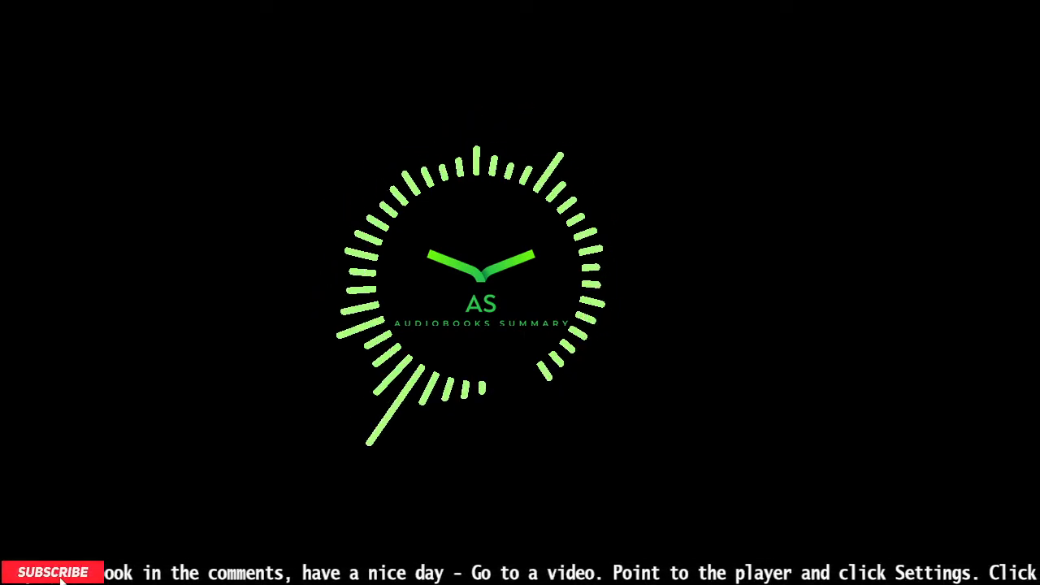
left_click(53, 572)
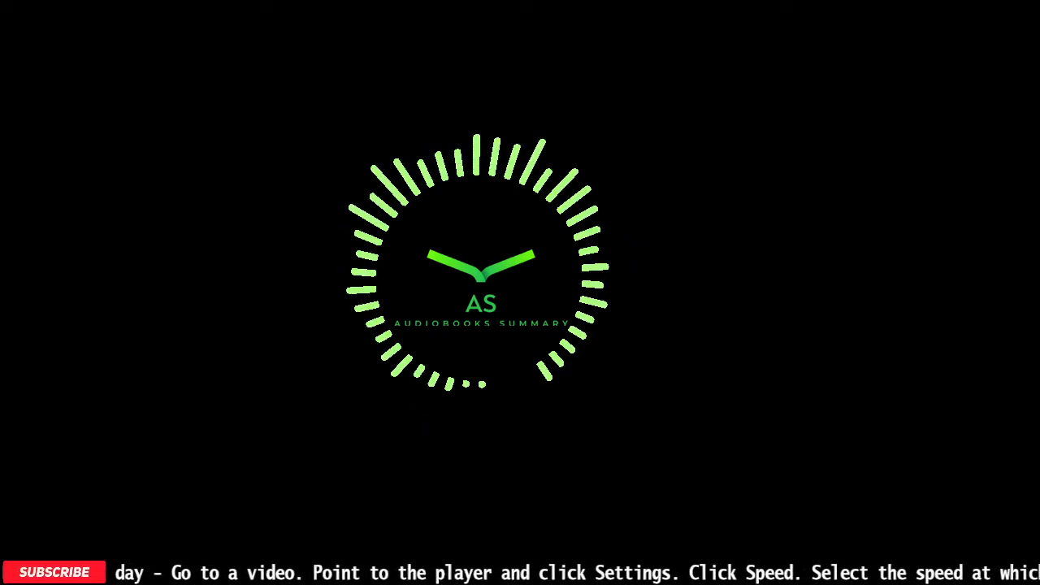
left_click(53, 572)
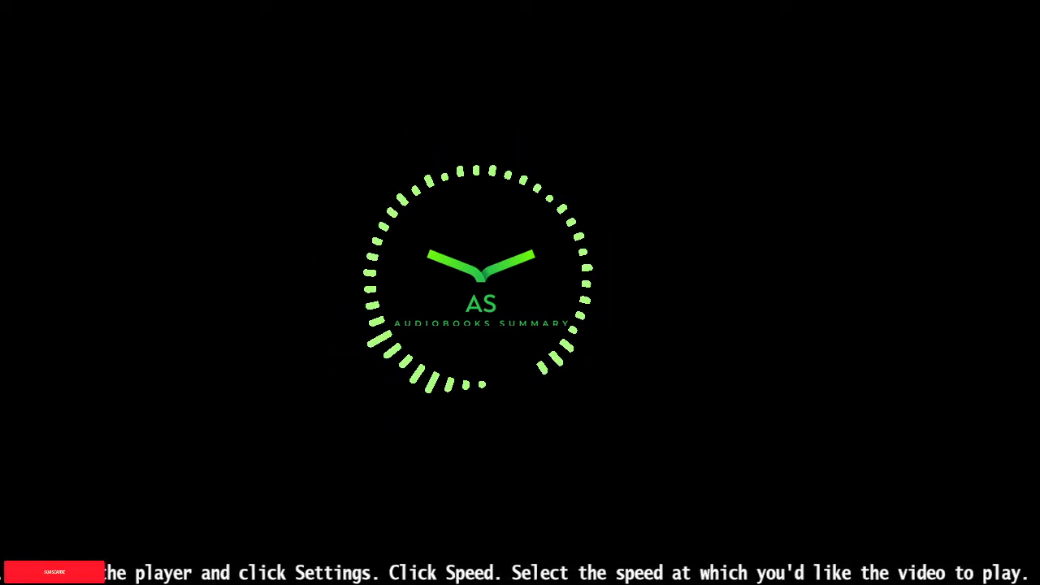
left_click(53, 572)
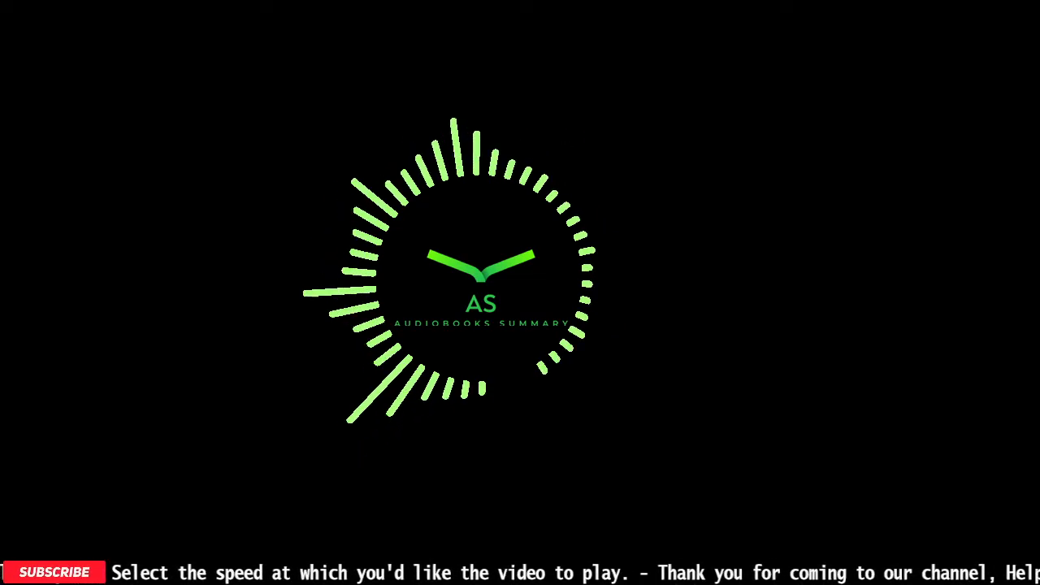
left_click(54, 571)
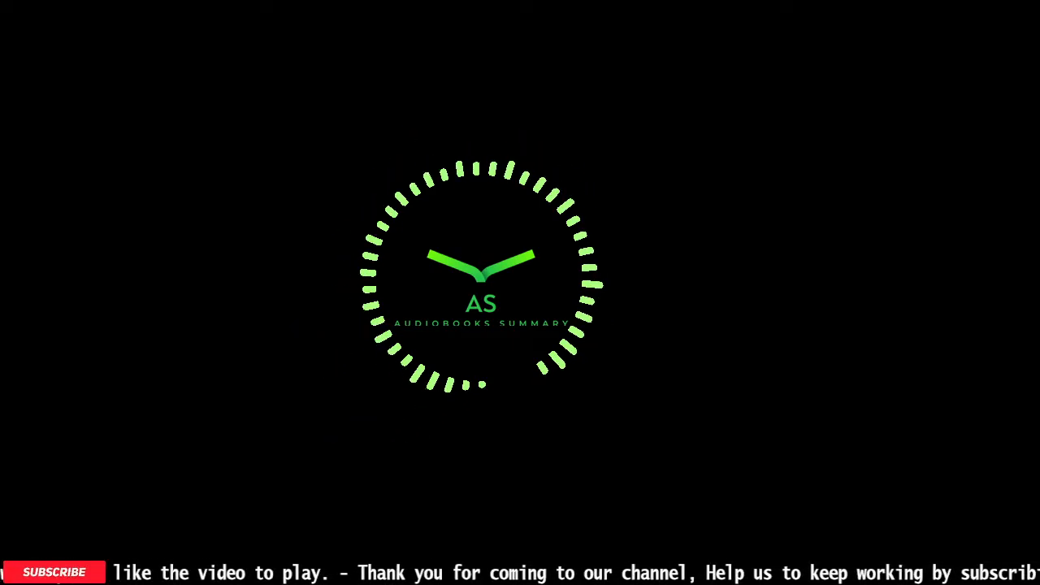
left_click(54, 572)
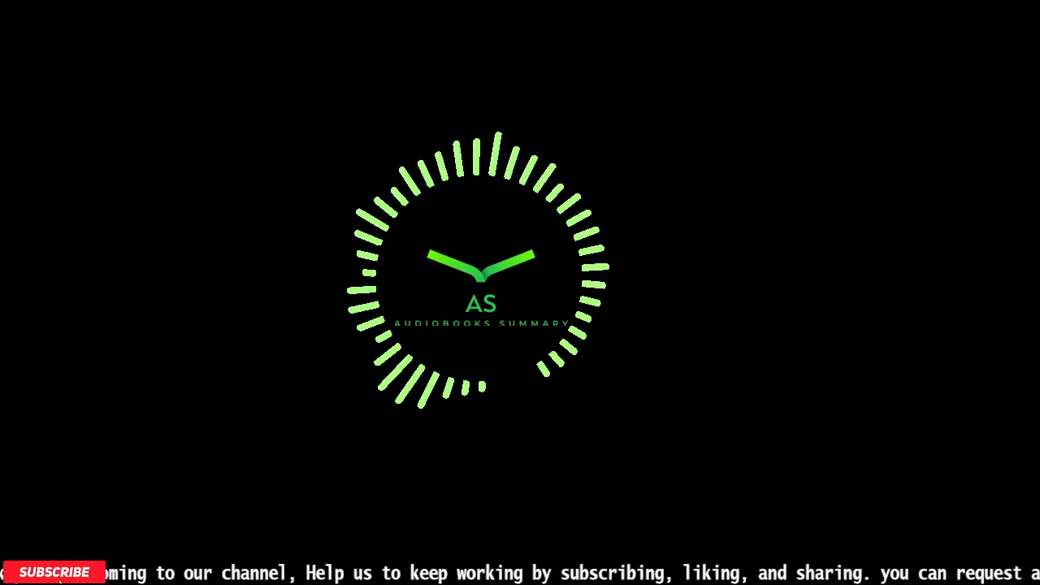
left_click(54, 572)
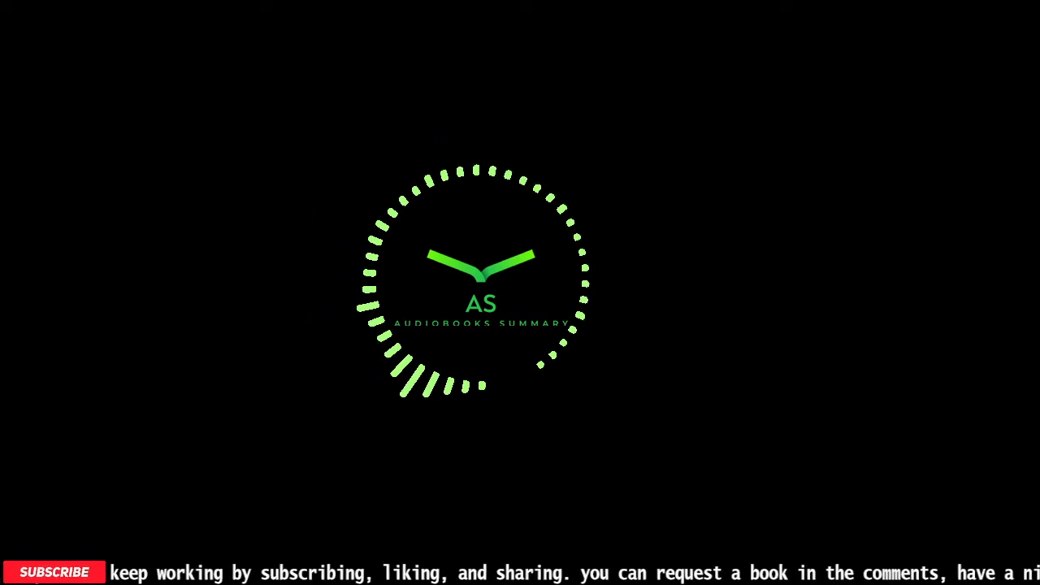
left_click(55, 572)
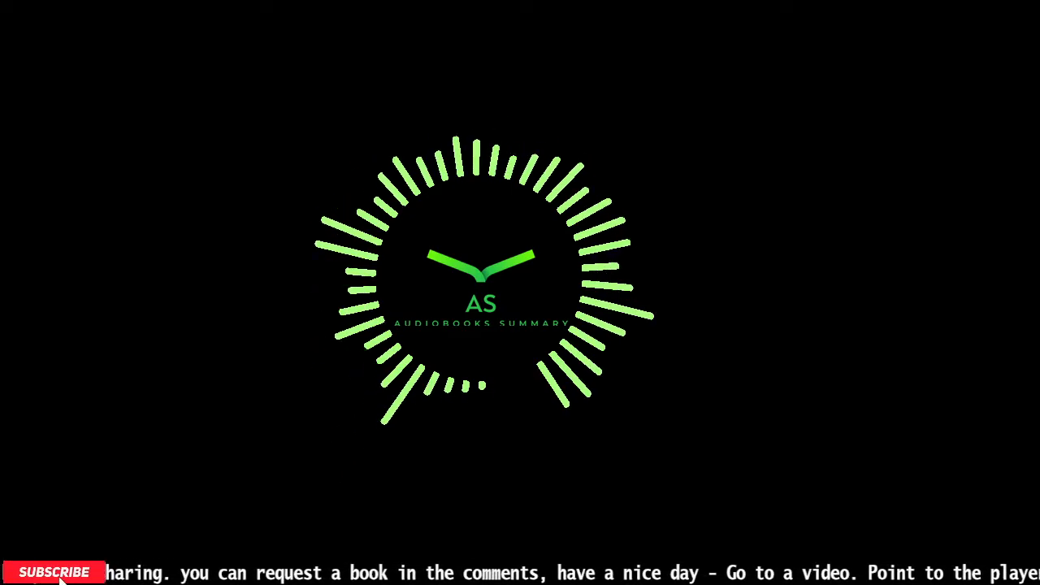
left_click(53, 572)
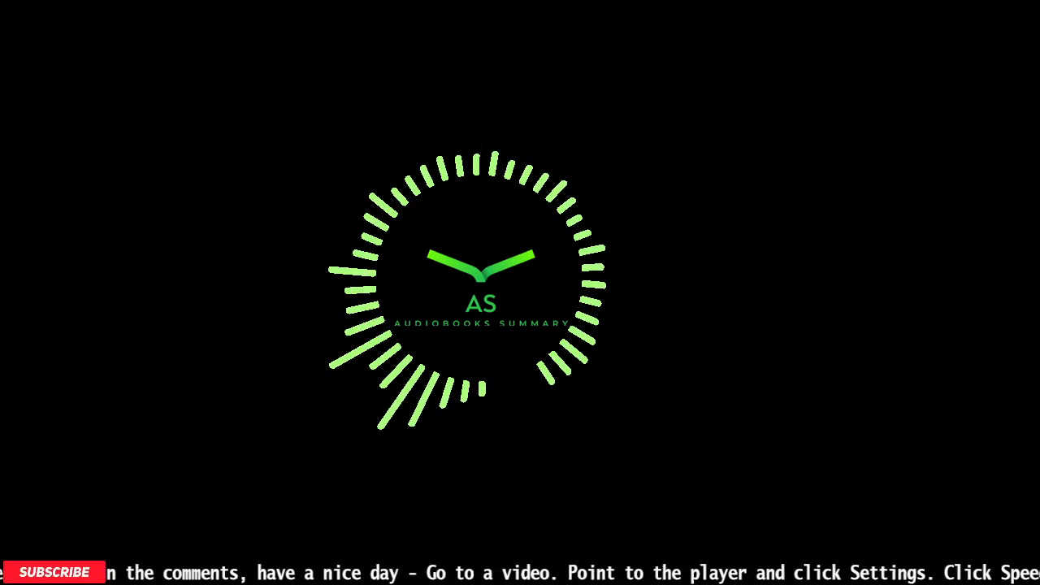
left_click(55, 571)
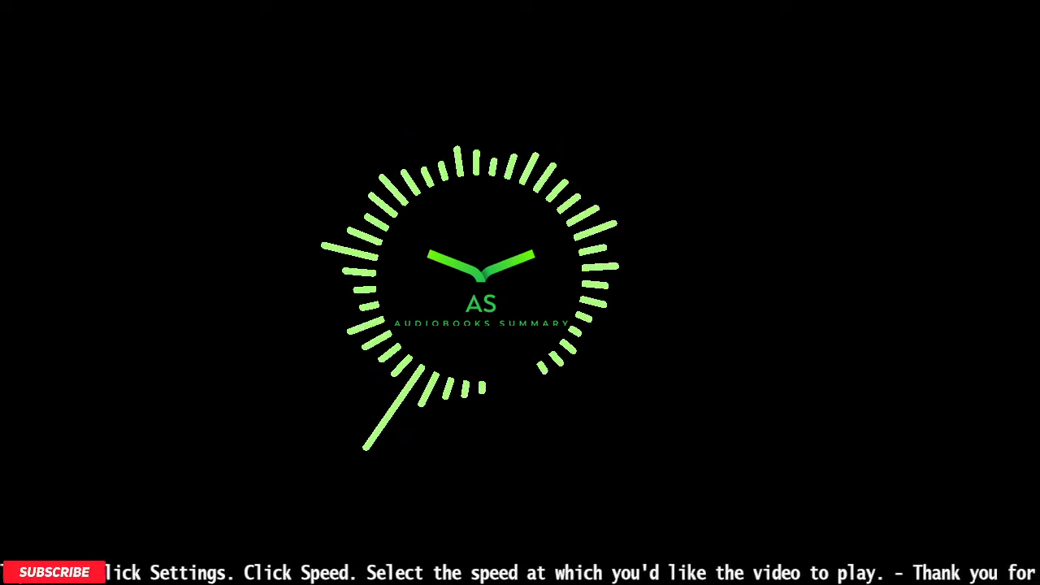
left_click(53, 572)
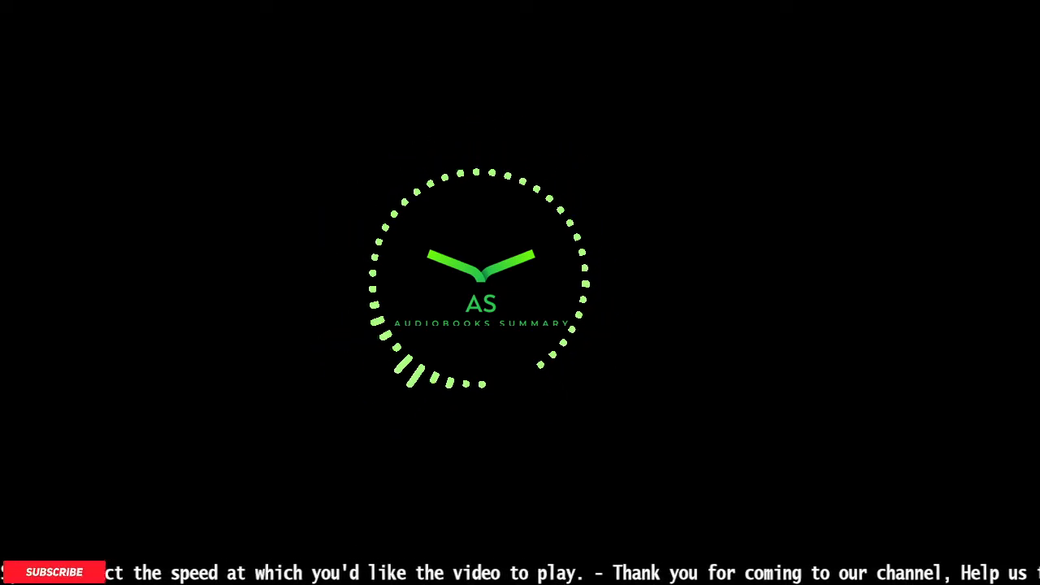
left_click(54, 572)
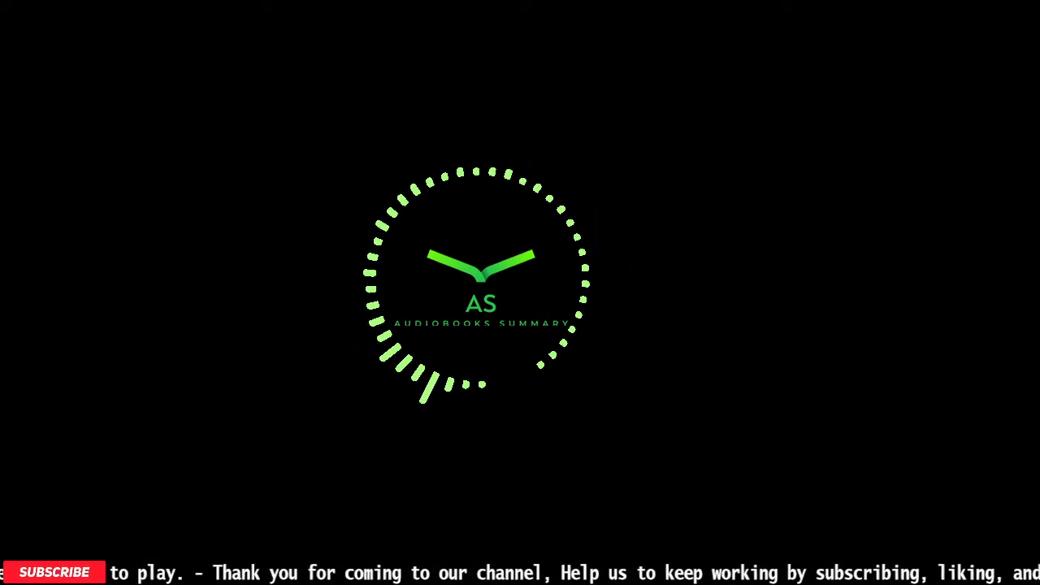
left_click(54, 572)
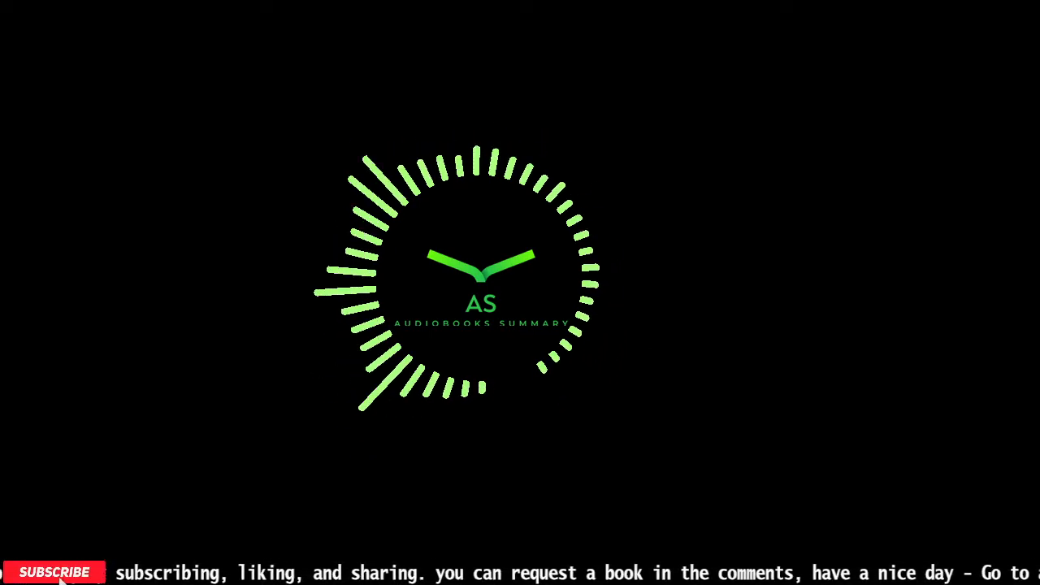
left_click(54, 572)
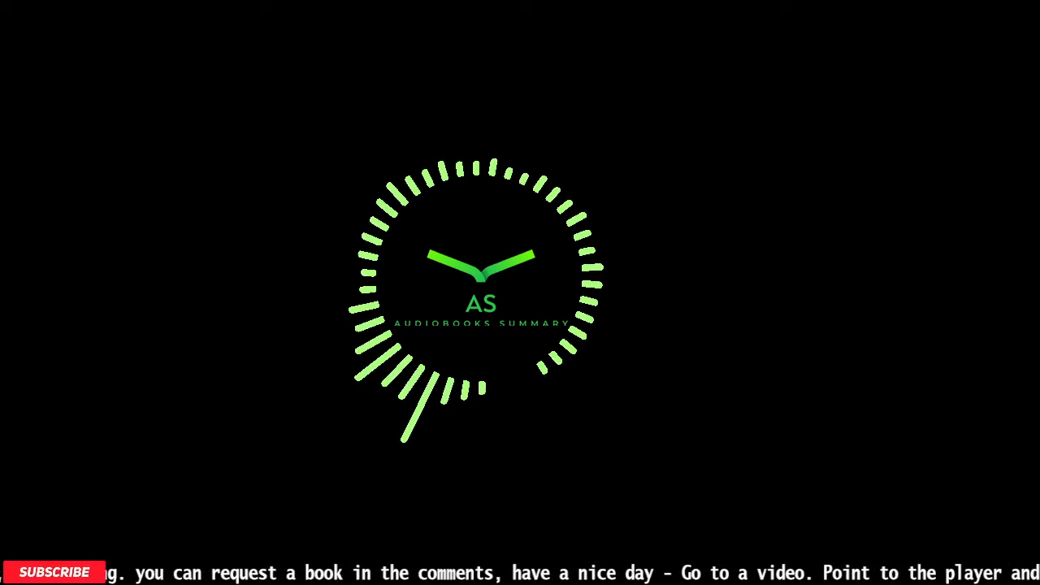
left_click(53, 572)
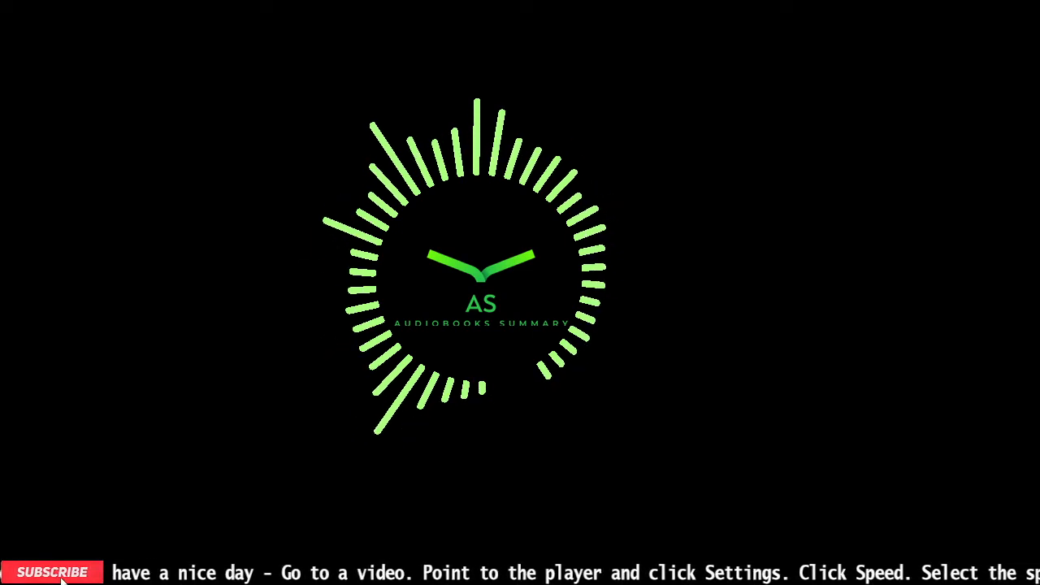
left_click(52, 572)
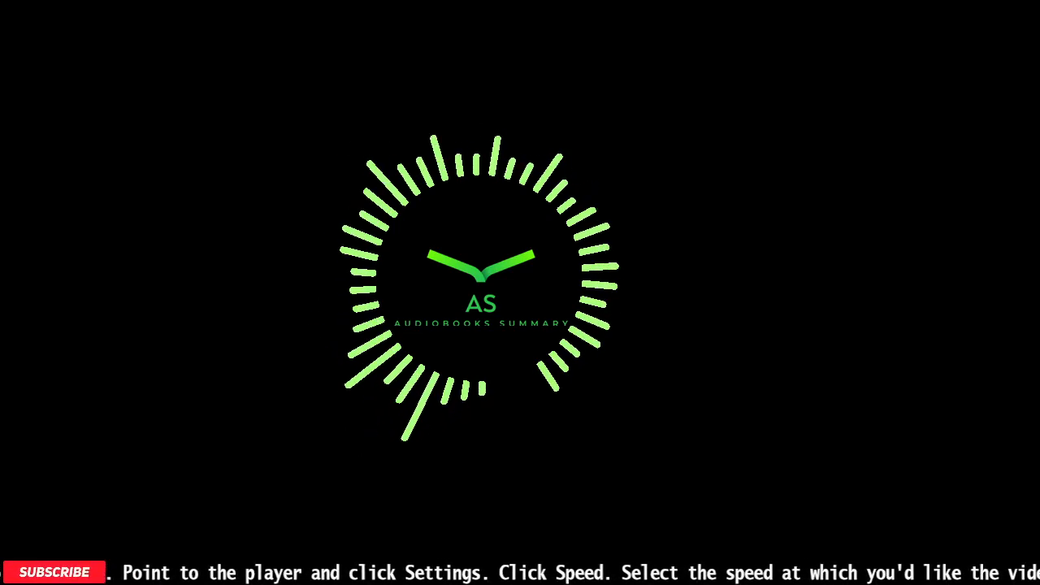
left_click(55, 573)
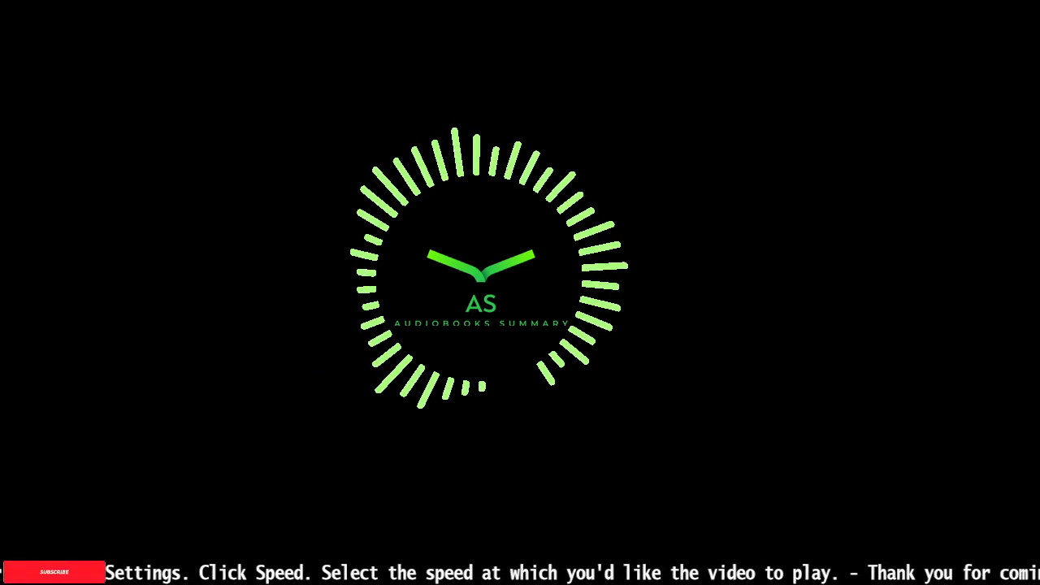
left_click(53, 572)
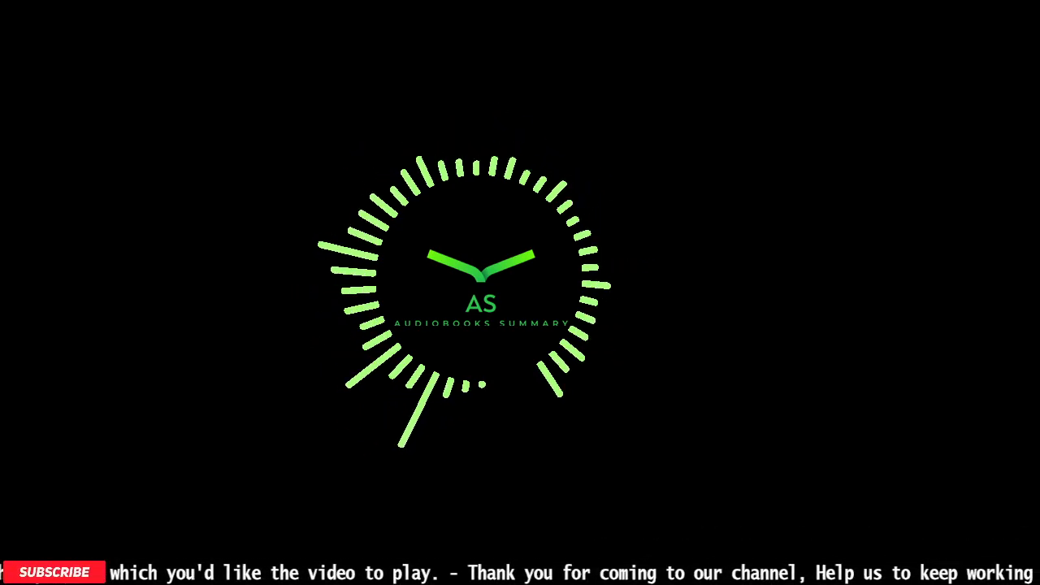
left_click(53, 572)
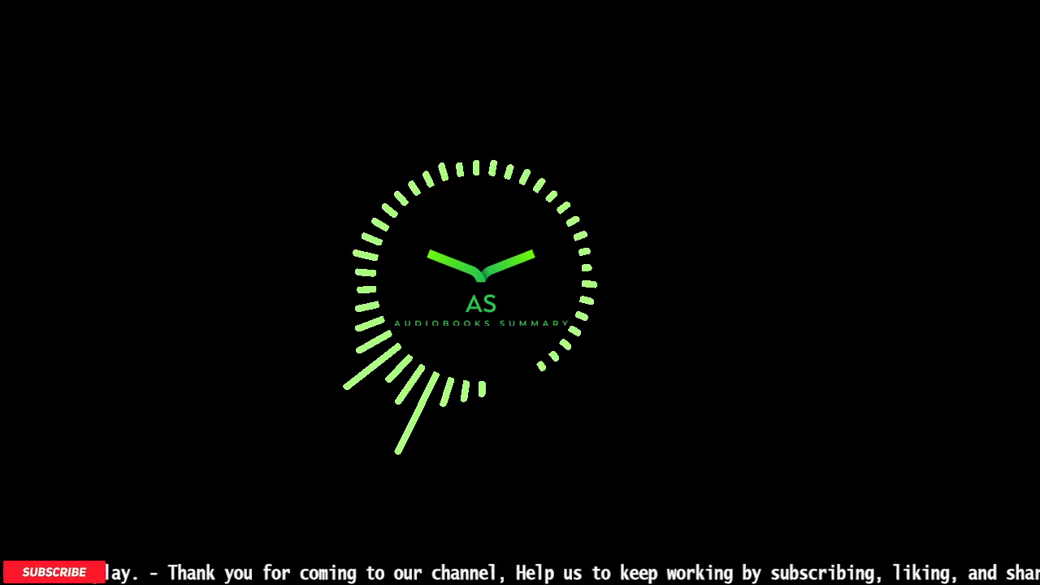
left_click(54, 571)
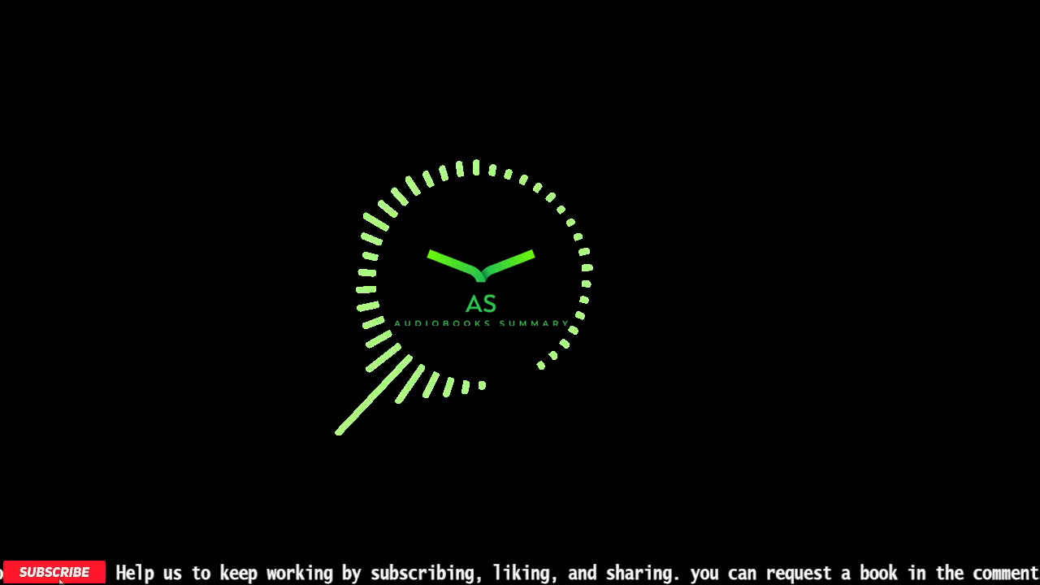
left_click(53, 572)
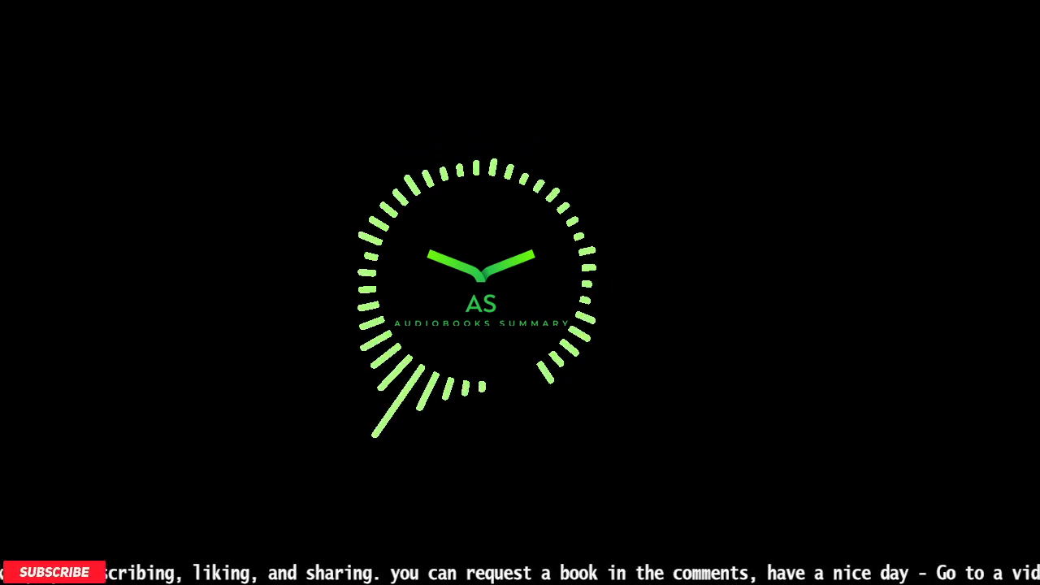
left_click(55, 573)
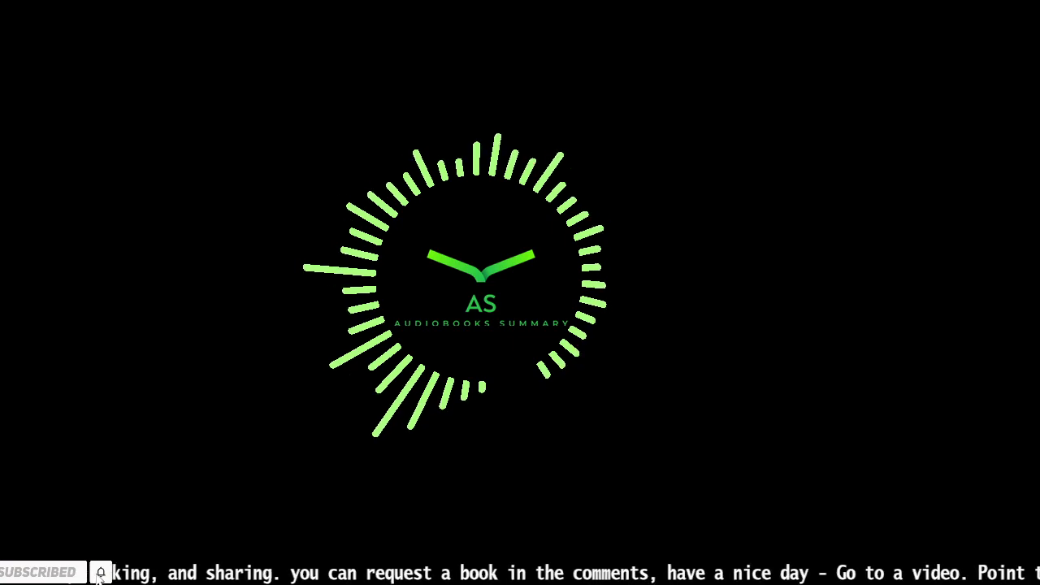